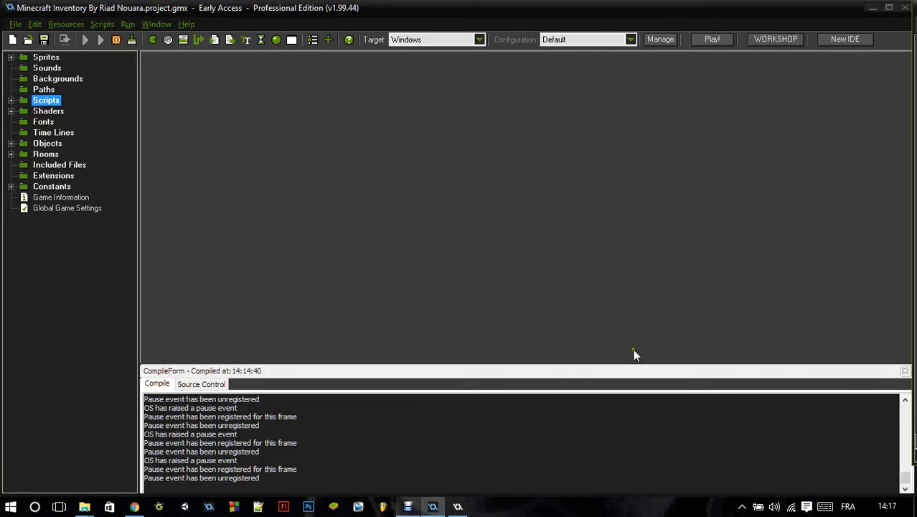
mouse_move(439, 348)
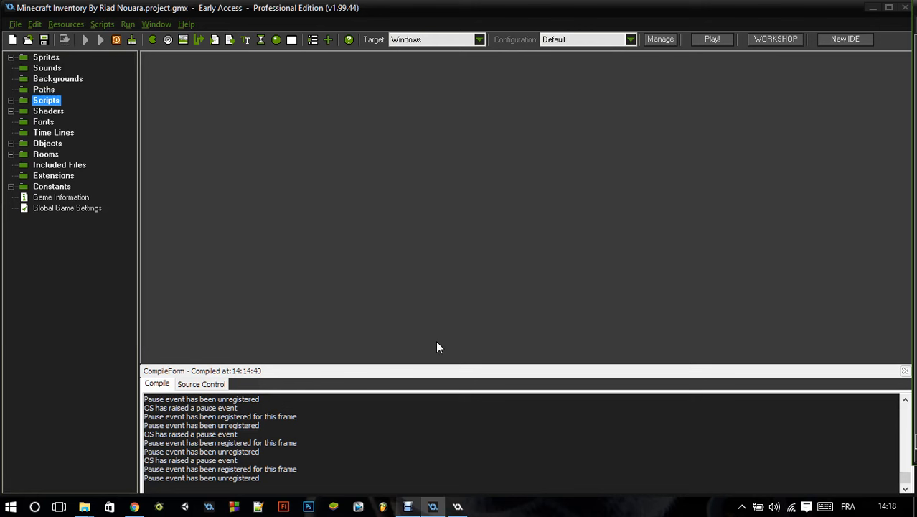
mouse_move(415, 422)
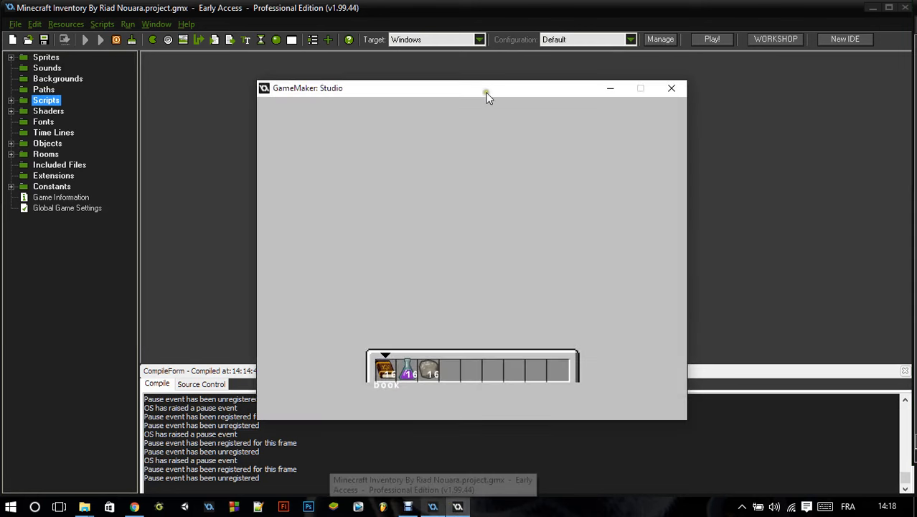
Move items between hotbar and grid, stack the two potions in the grid's top-left slot.
left_click_drag(486, 98, 500, 71)
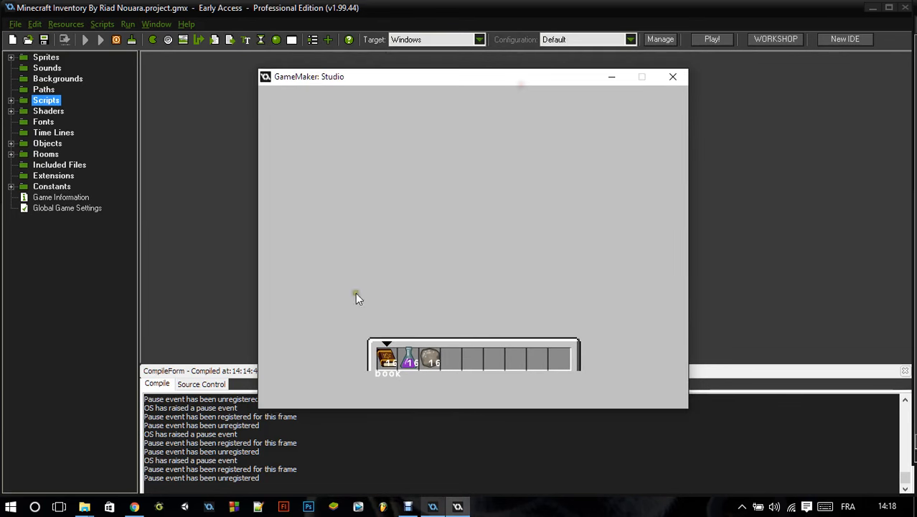
mouse_move(394, 357)
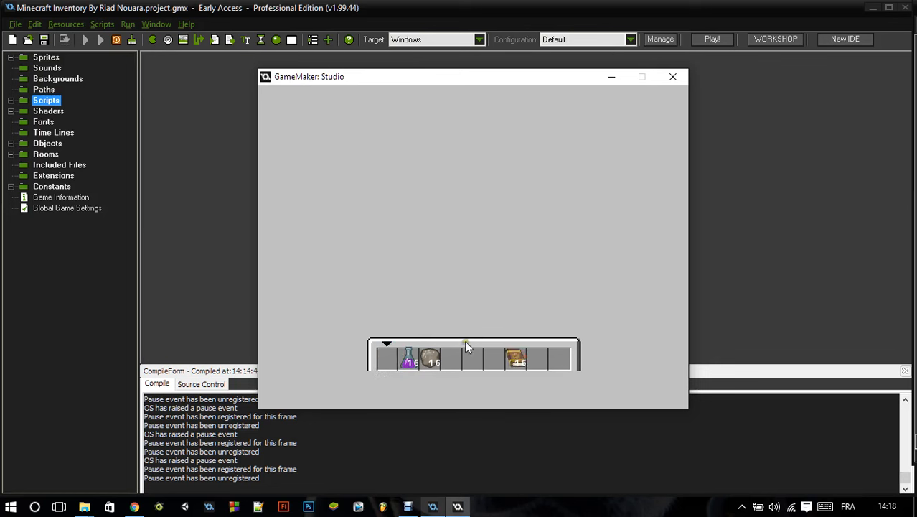
mouse_move(445, 331)
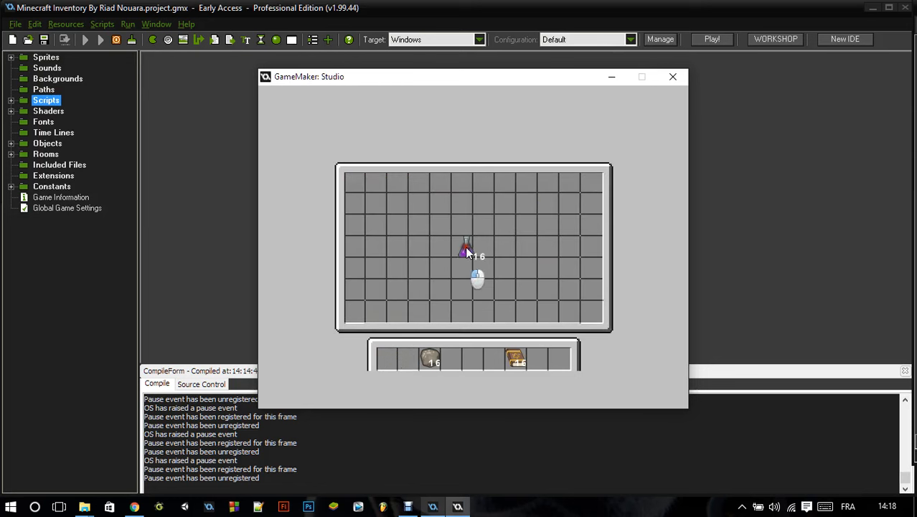
mouse_move(506, 247)
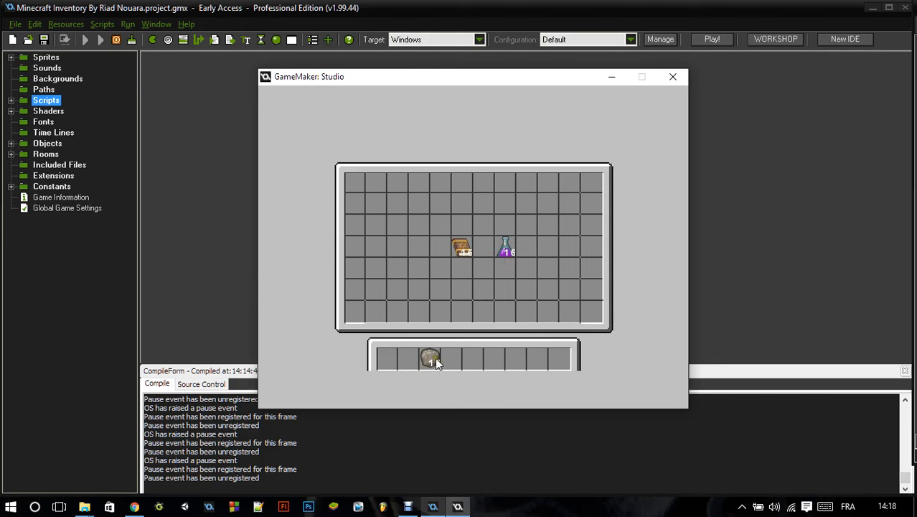
left_click_drag(429, 359, 356, 184)
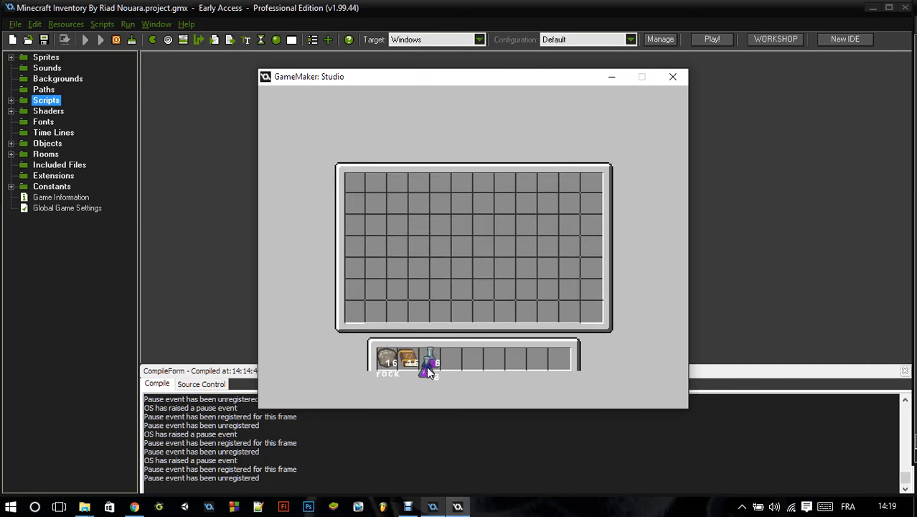
left_click_drag(429, 361, 354, 184)
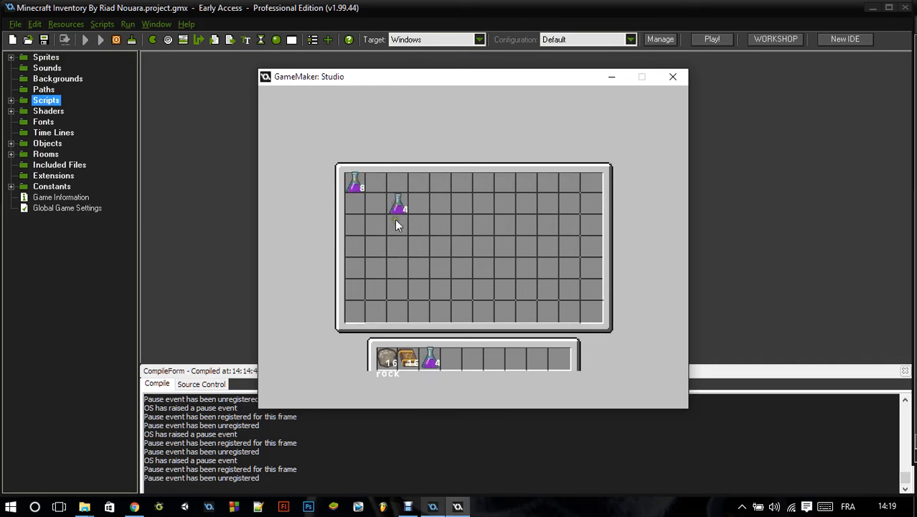
left_click_drag(400, 208, 356, 183)
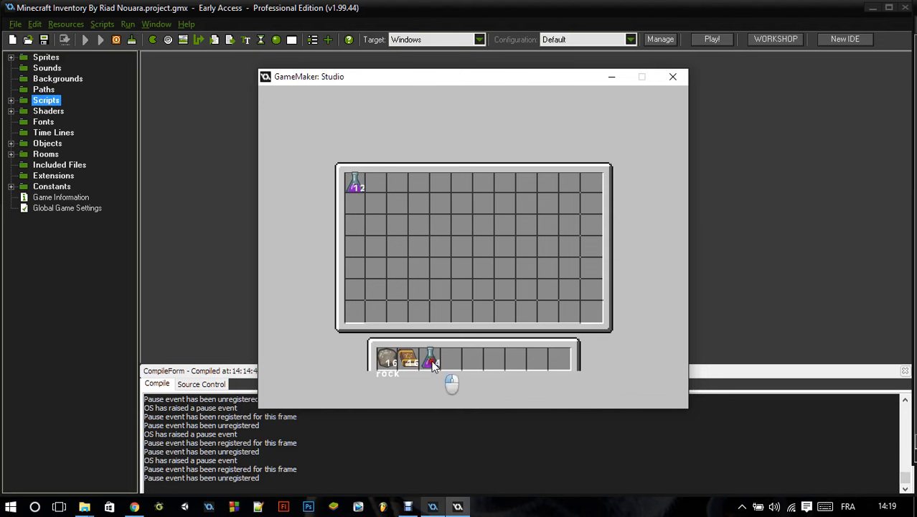
left_click(429, 359)
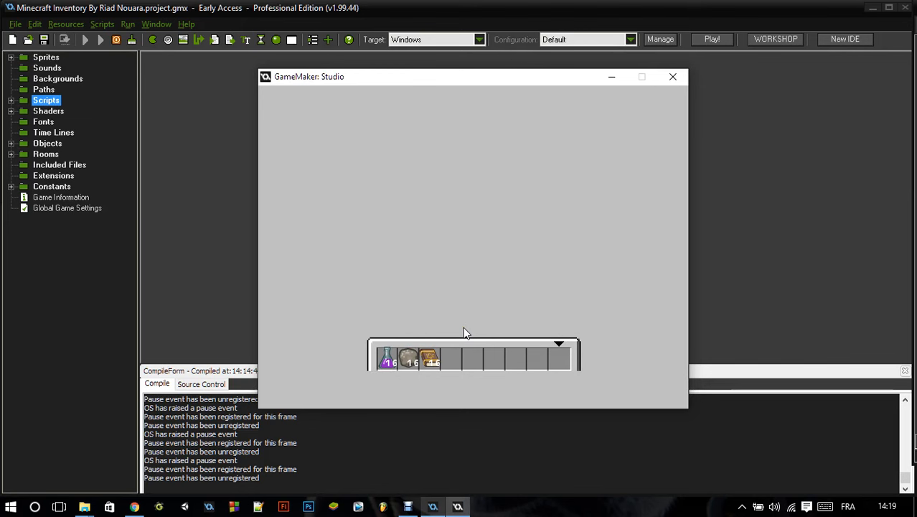
Close the game and load the Minecraft Inventory Example GMX so the inventory scripts appear.
left_click(671, 76)
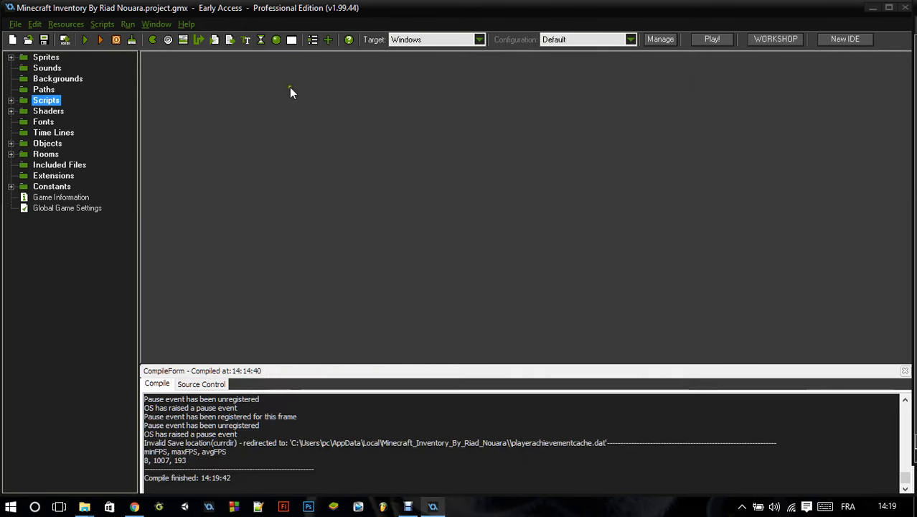
left_click(11, 101)
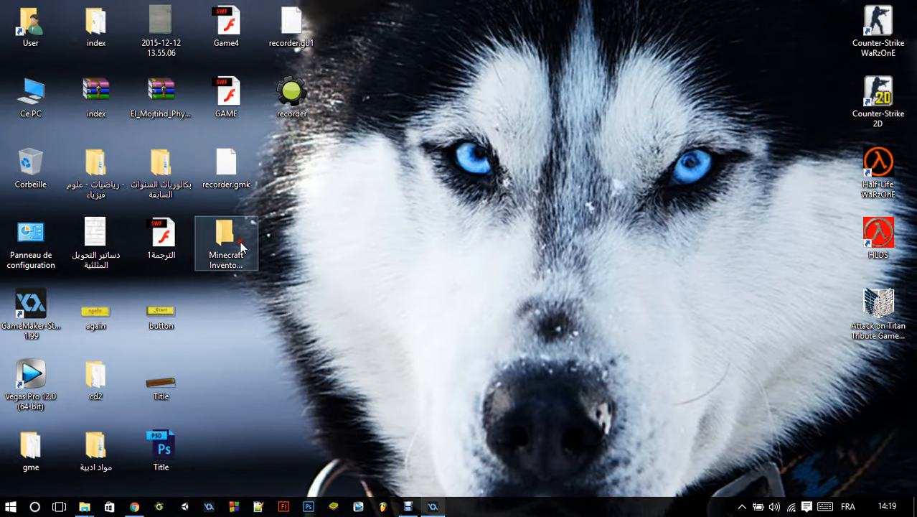
double_click(227, 237)
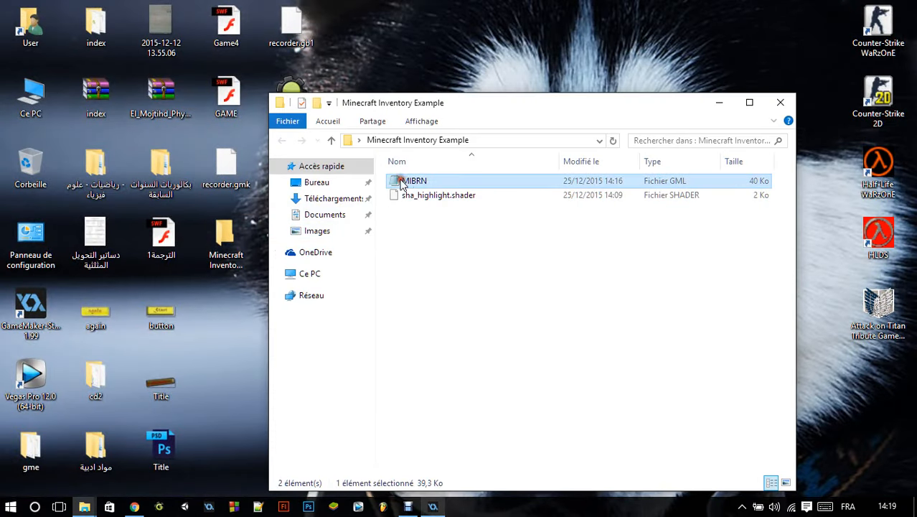
left_click(439, 196)
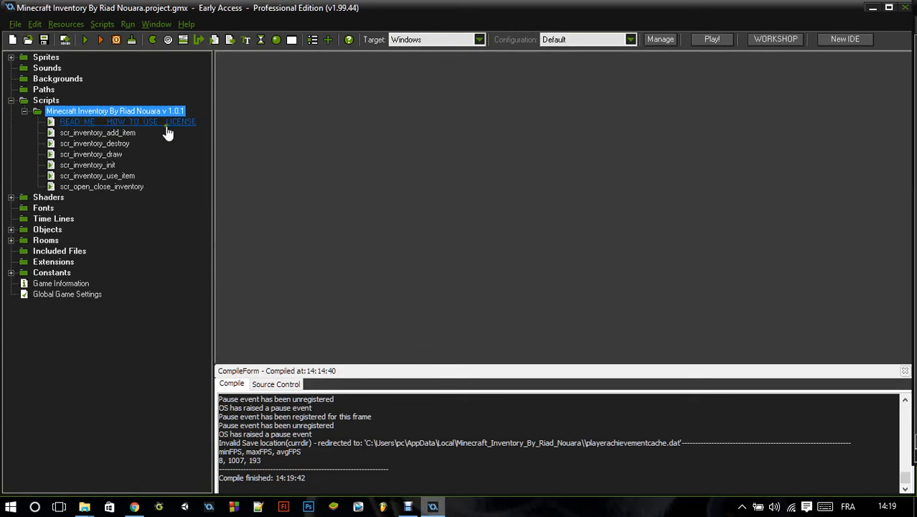
left_click(97, 132)
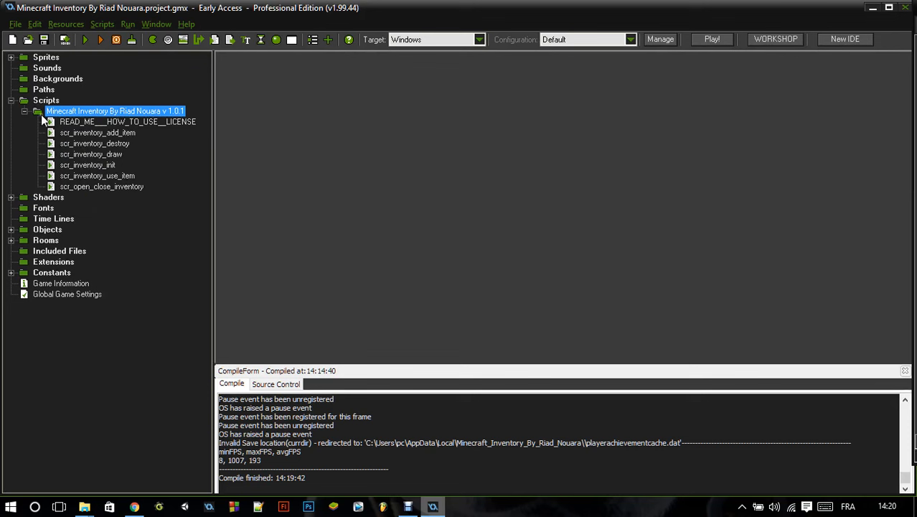
mouse_move(101, 187)
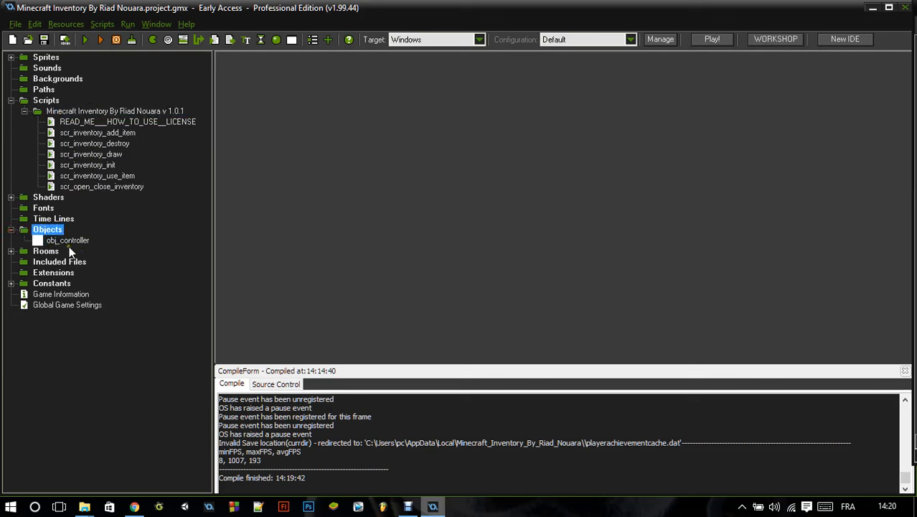
Show obj_controller's Step event code with its open/close and use-item script calls.
double_click(69, 240)
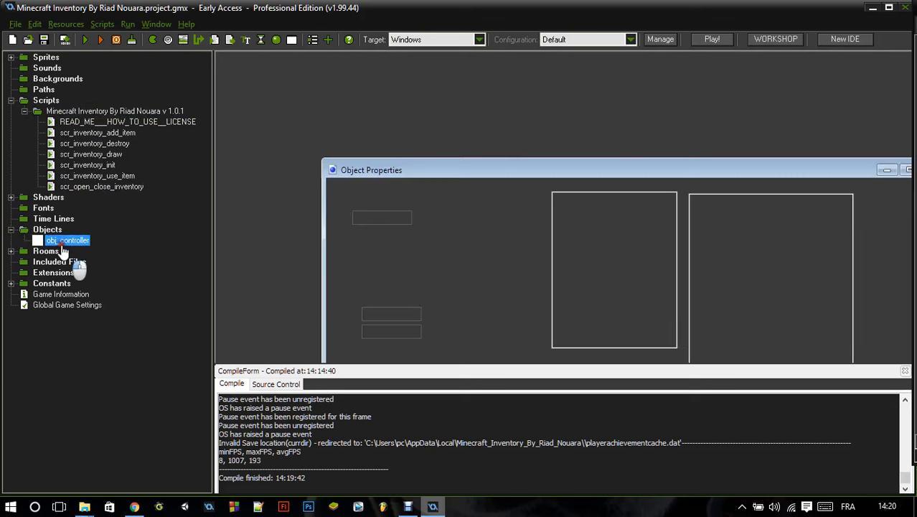
double_click(68, 240)
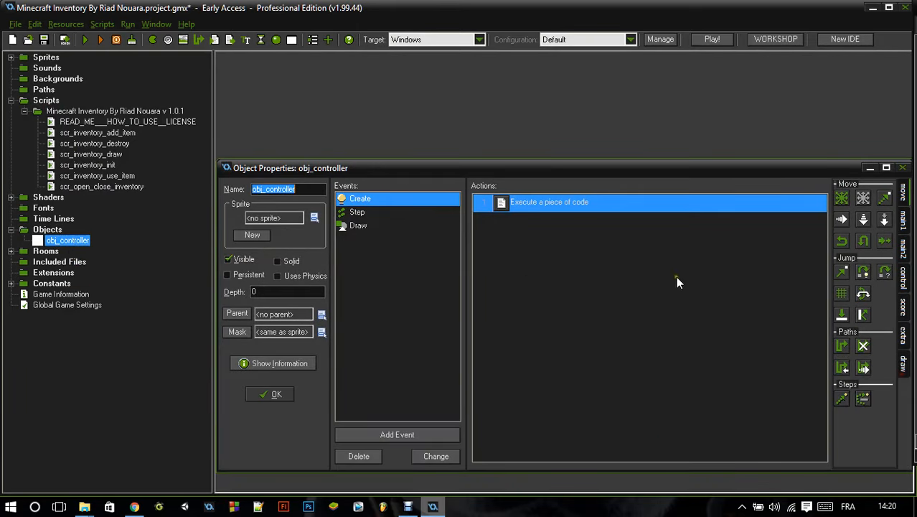
double_click(549, 201)
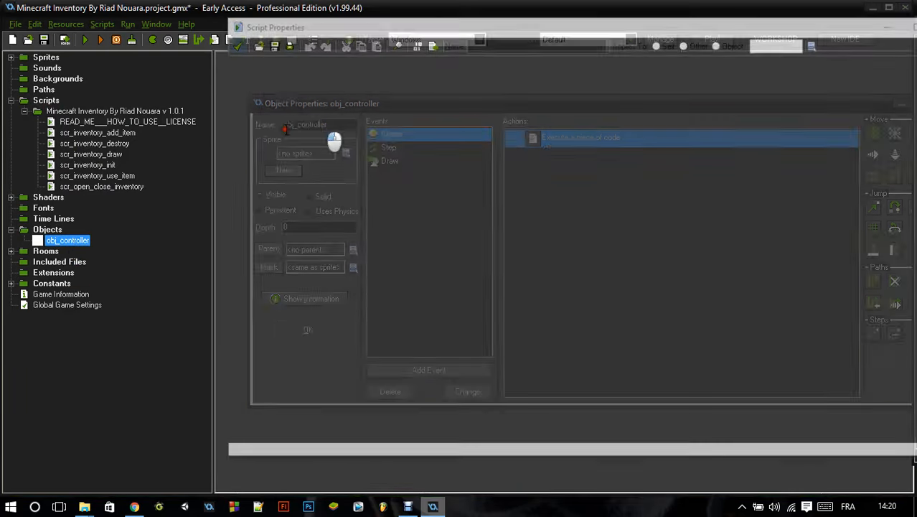
double_click(582, 138)
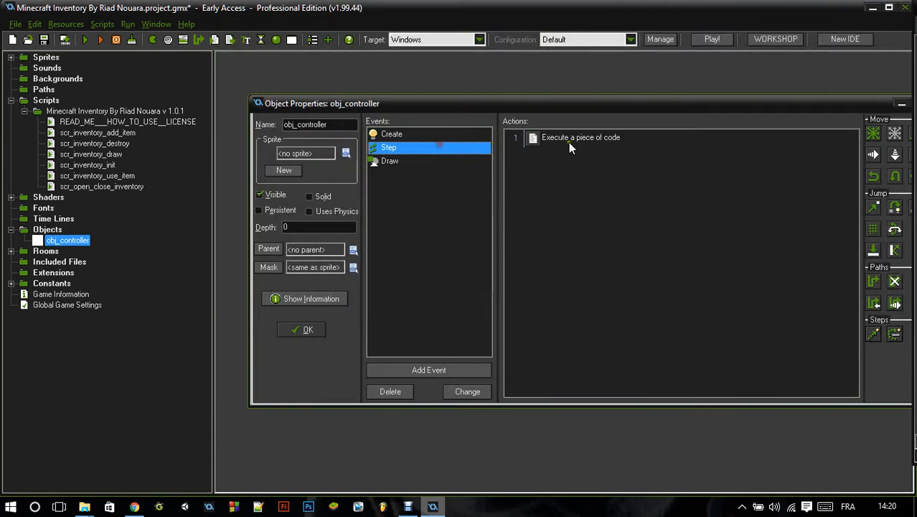
double_click(580, 137)
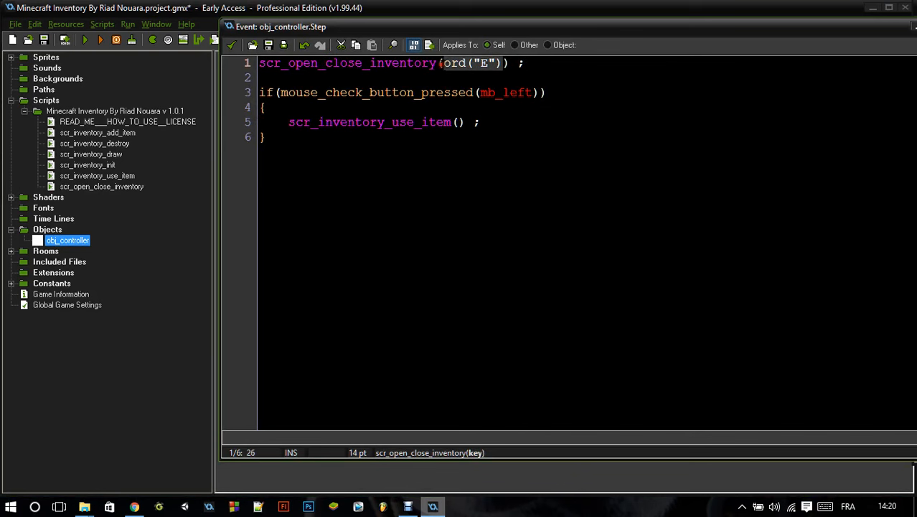
mouse_move(458, 78)
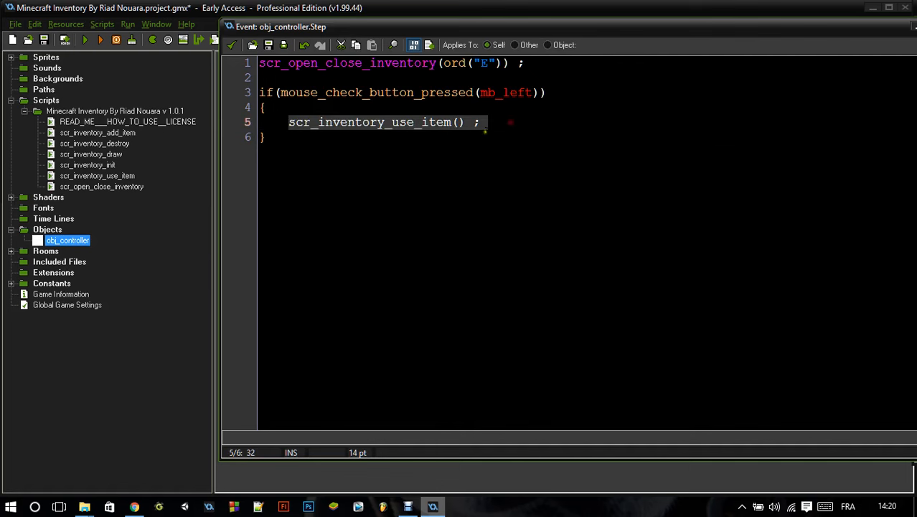
left_click(302, 122)
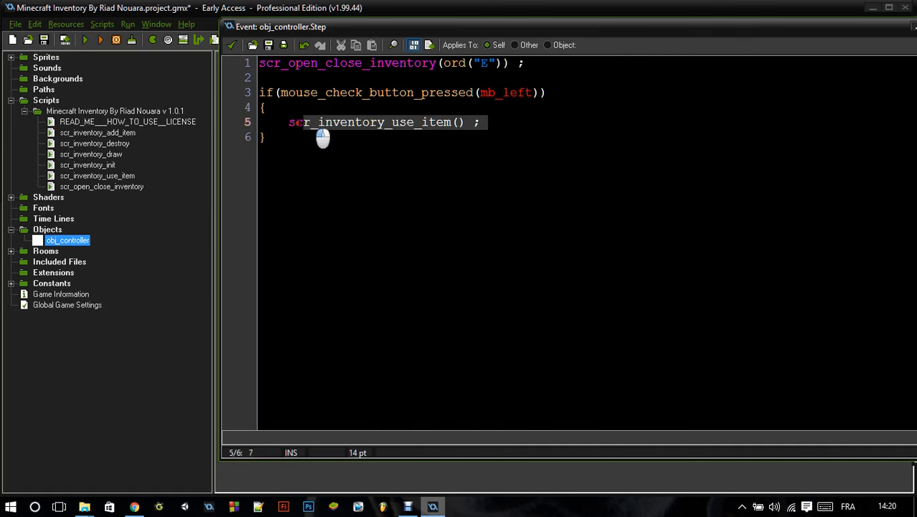
left_click(264, 138)
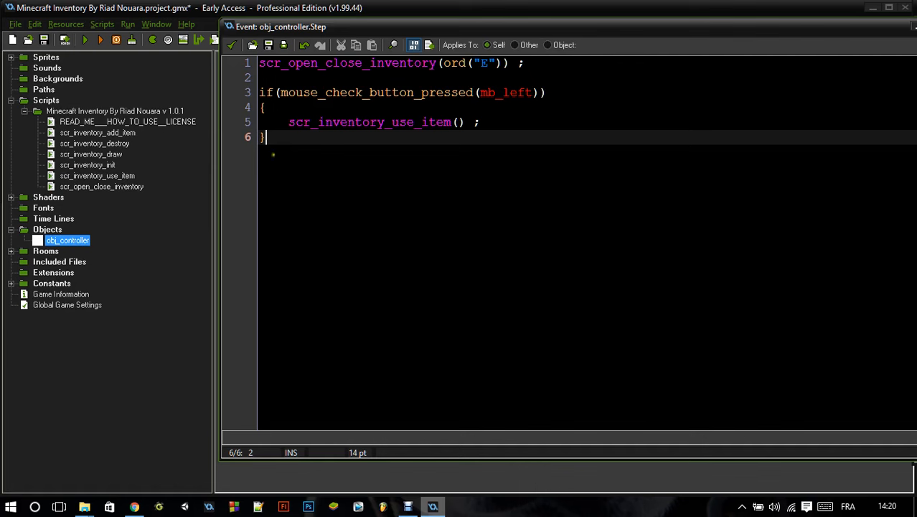
View scr_inventory_use_item full-size and highlight the potion item name in its example check.
left_click(97, 175)
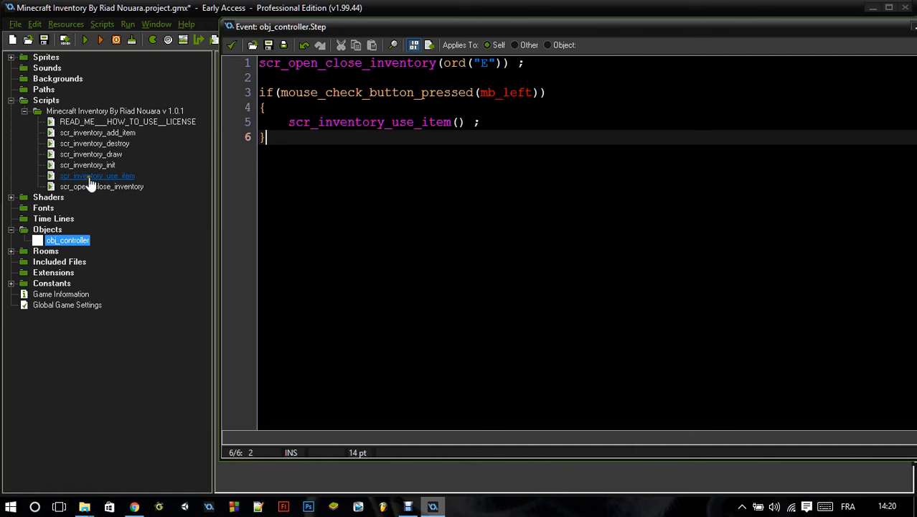
double_click(97, 175)
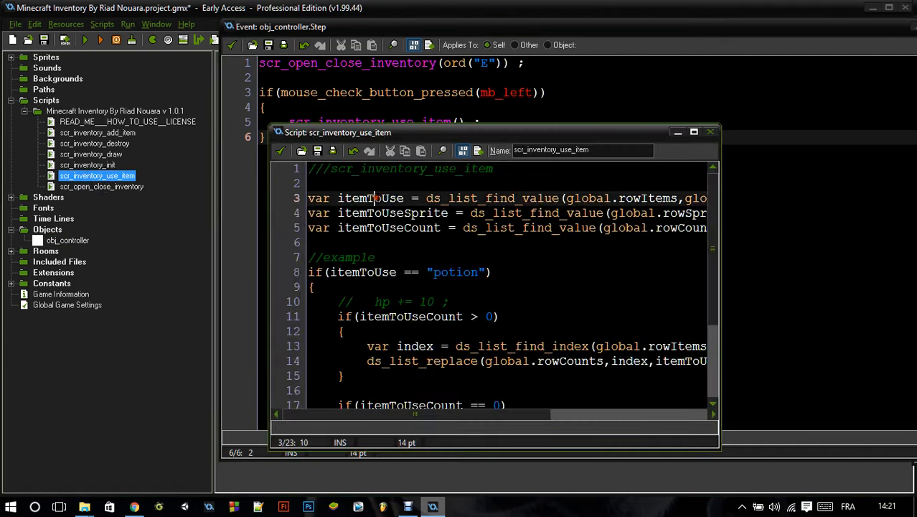
left_click(693, 132)
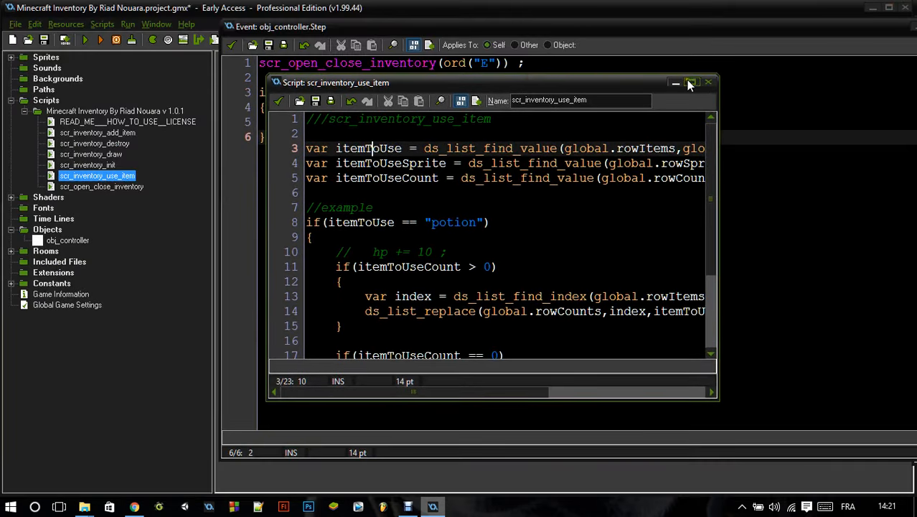
left_click(692, 82)
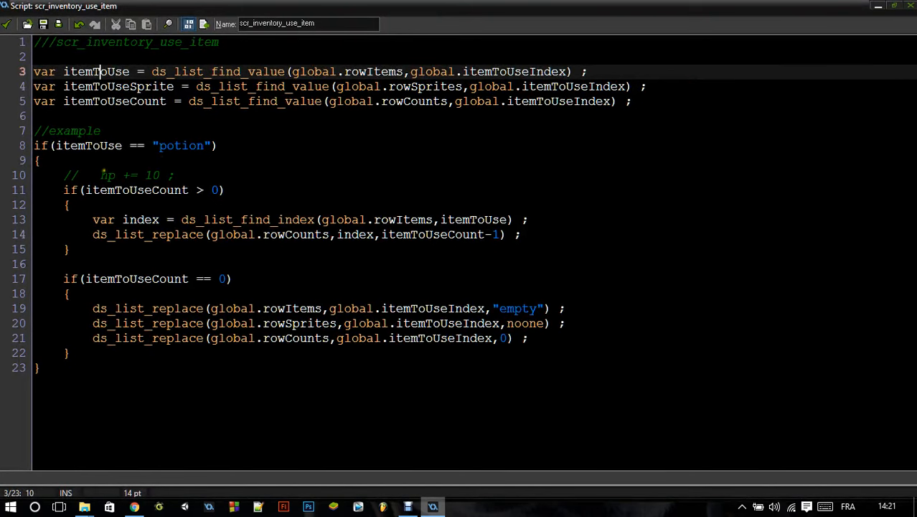
double_click(87, 145)
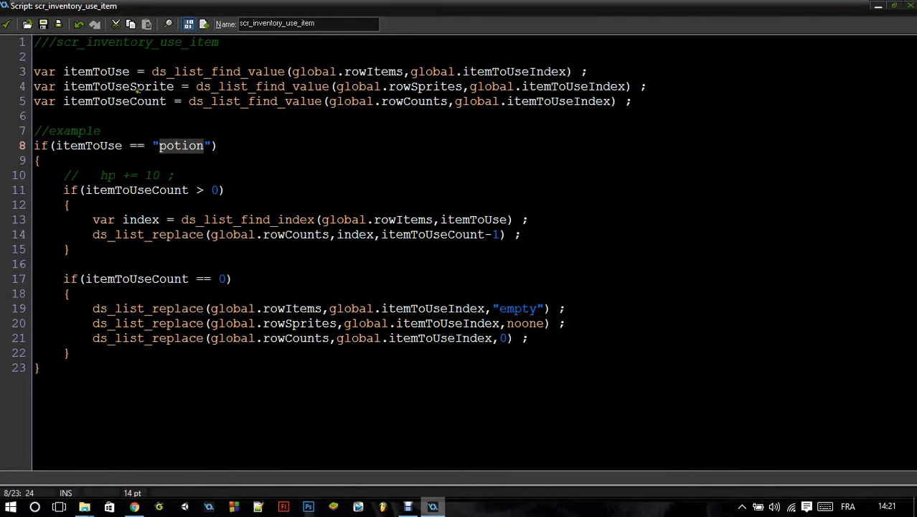
mouse_move(190, 161)
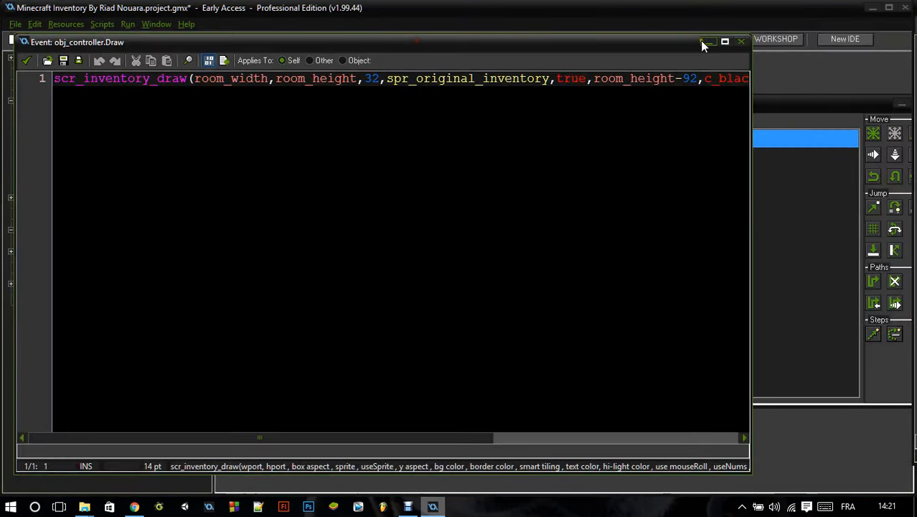
left_click(725, 41)
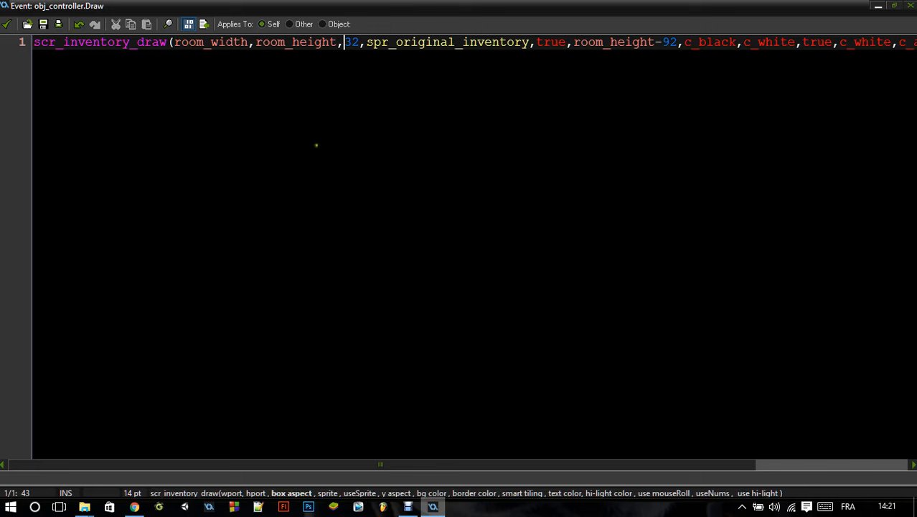
mouse_move(281, 194)
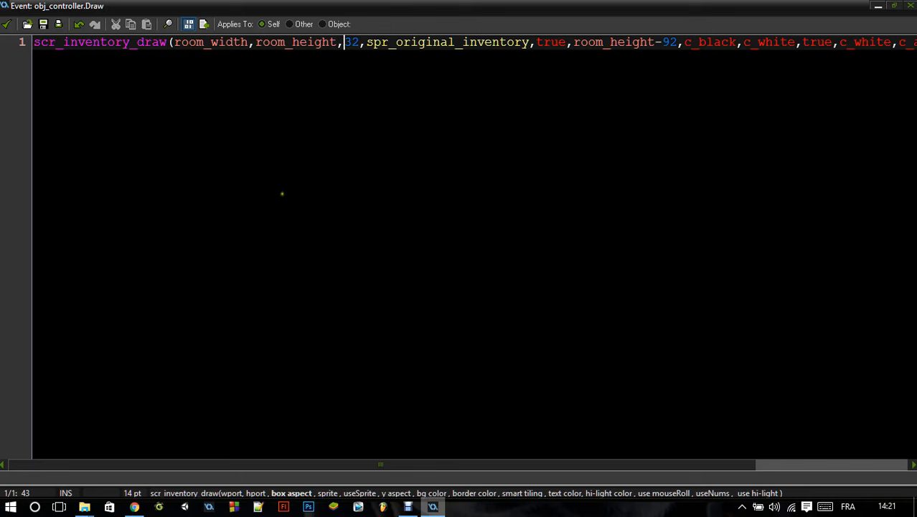
left_click(322, 42)
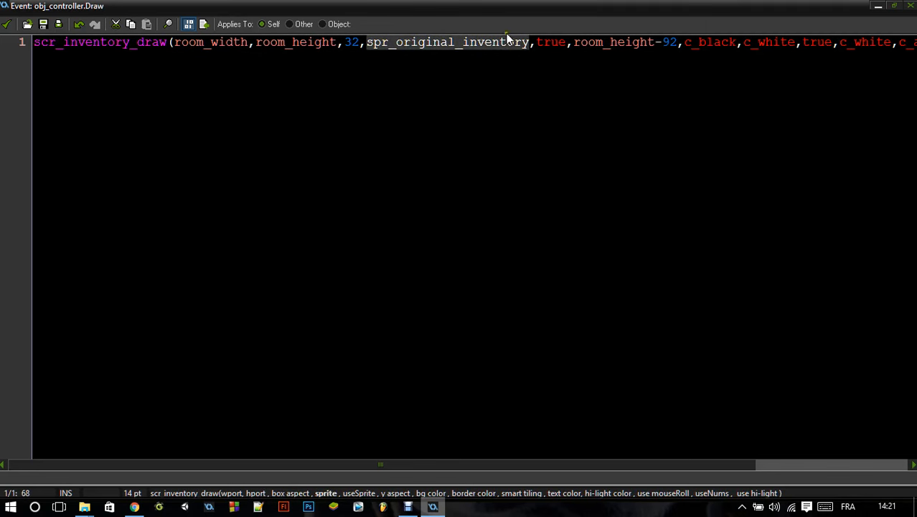
mouse_move(458, 136)
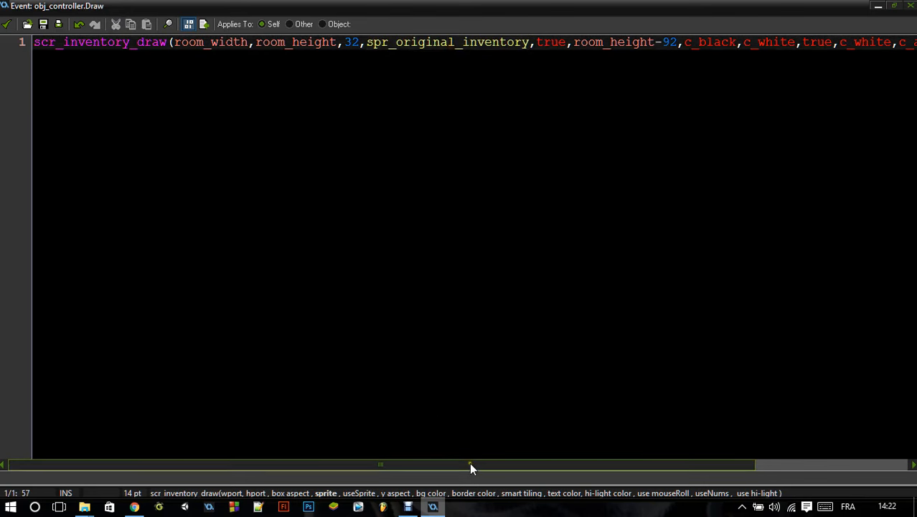
scroll("right", 3)
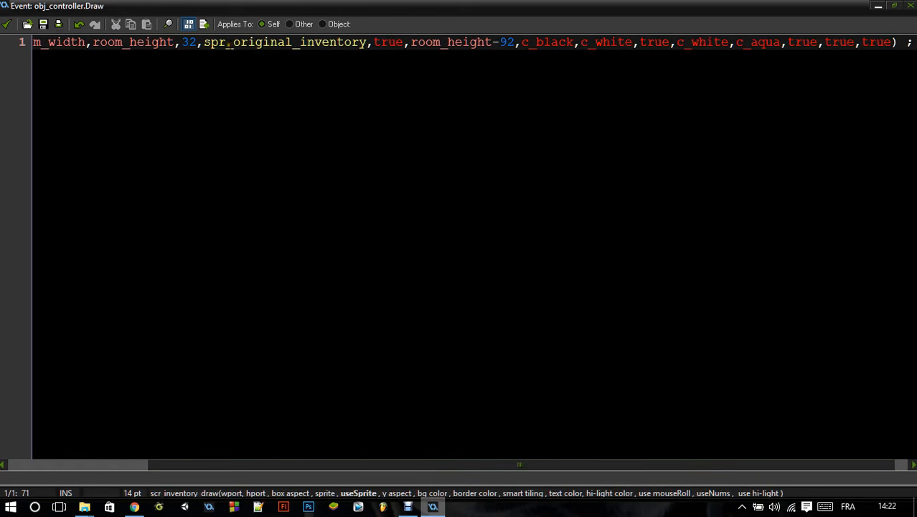
left_click(269, 41)
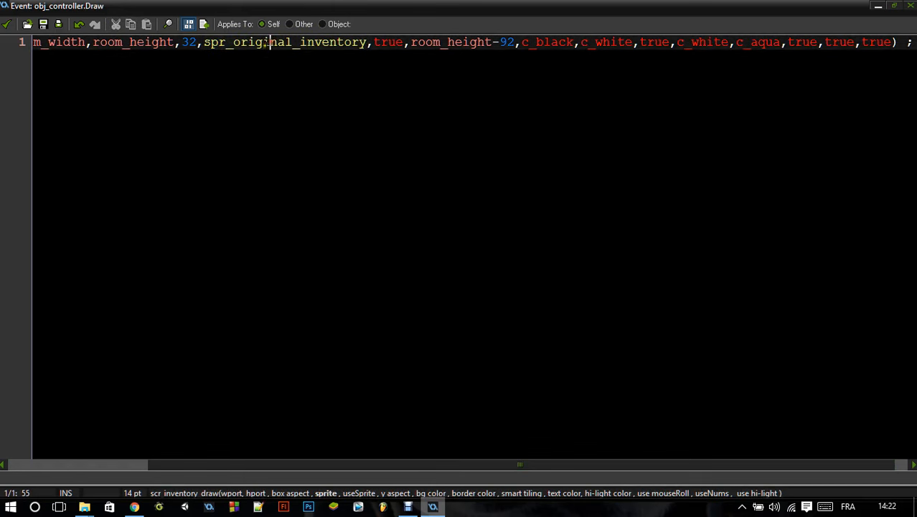
type("no")
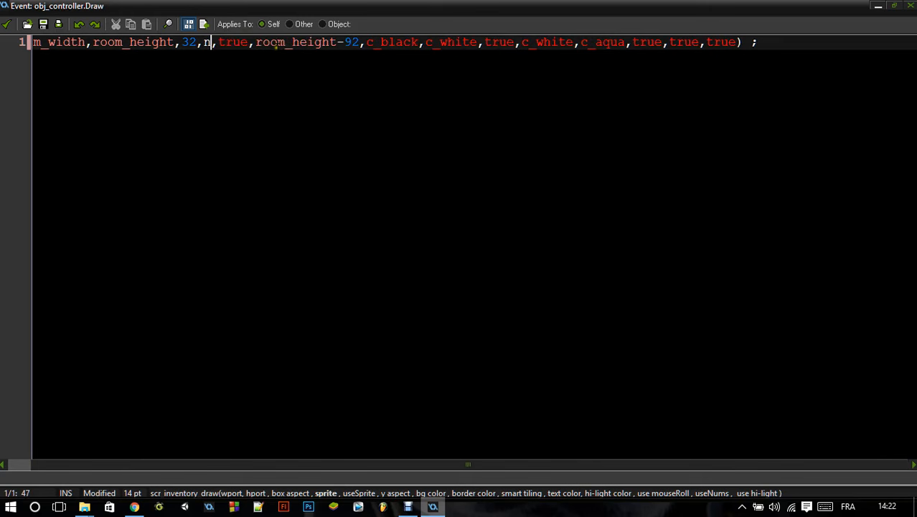
type("spr_original_inventory")
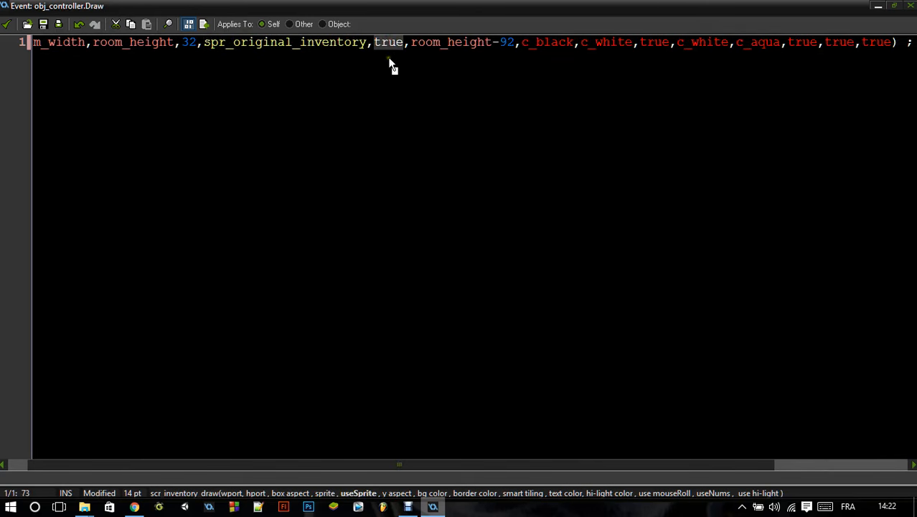
type("false")
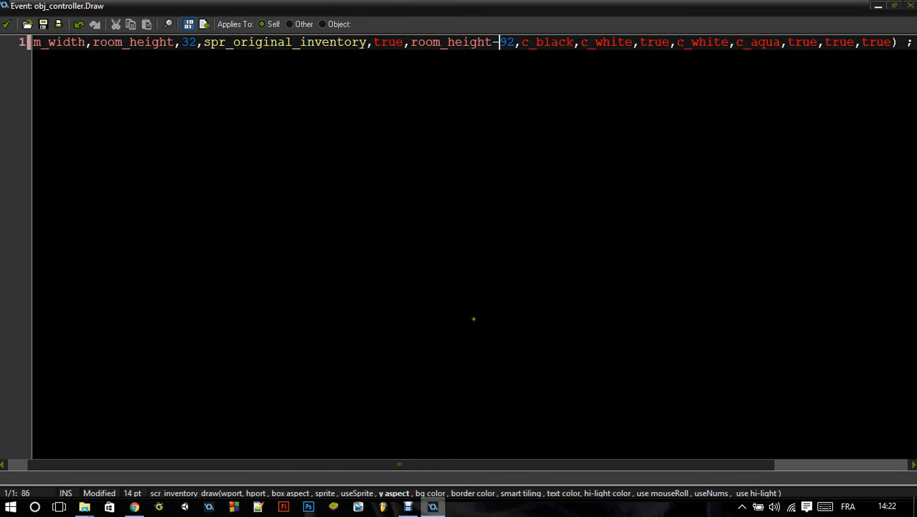
mouse_move(339, 439)
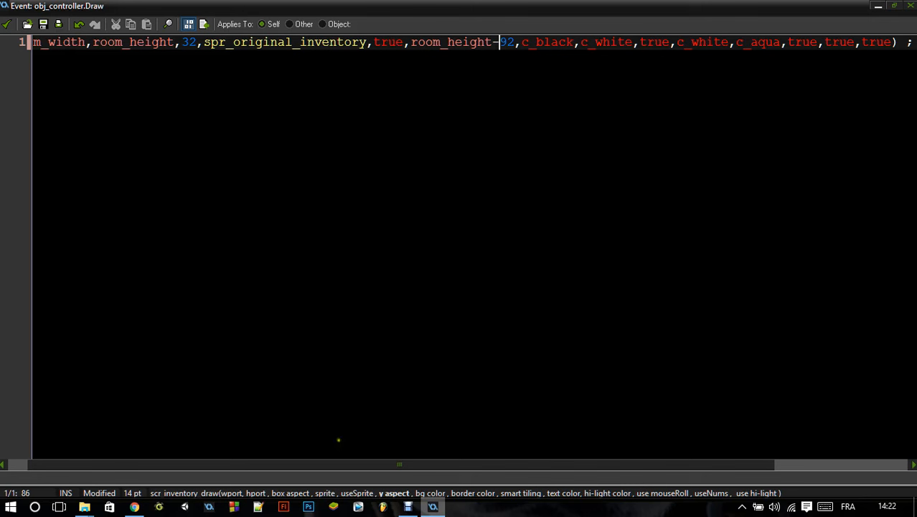
mouse_move(537, 57)
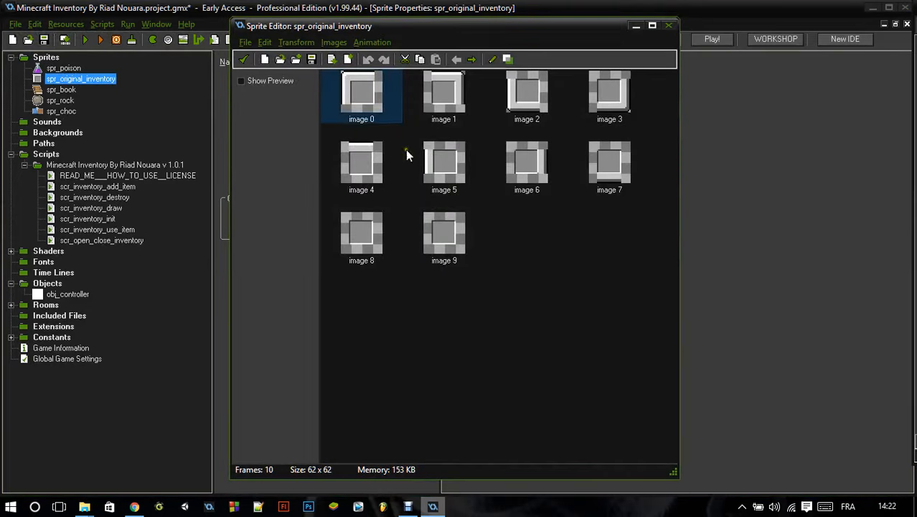
mouse_move(367, 98)
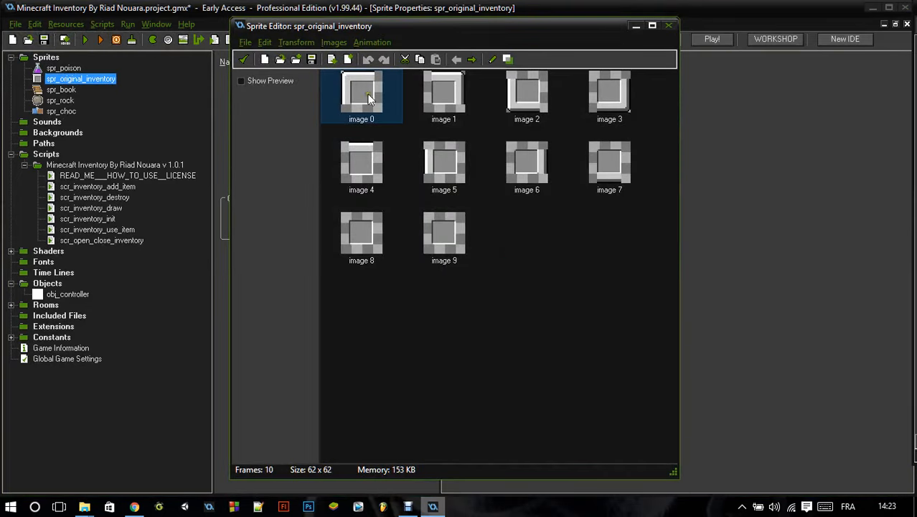
mouse_move(387, 102)
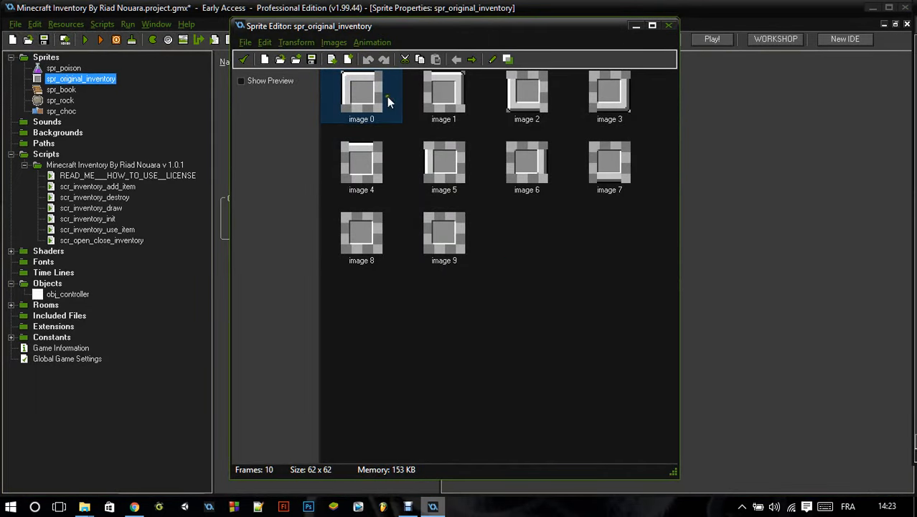
Zoom into the slot sprite's first subimage, then return to its Sprite Properties.
left_click(527, 97)
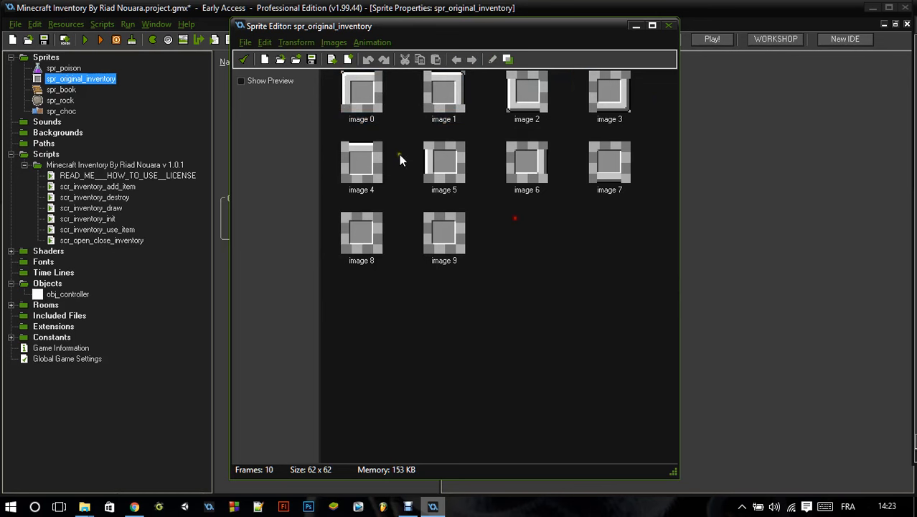
double_click(362, 93)
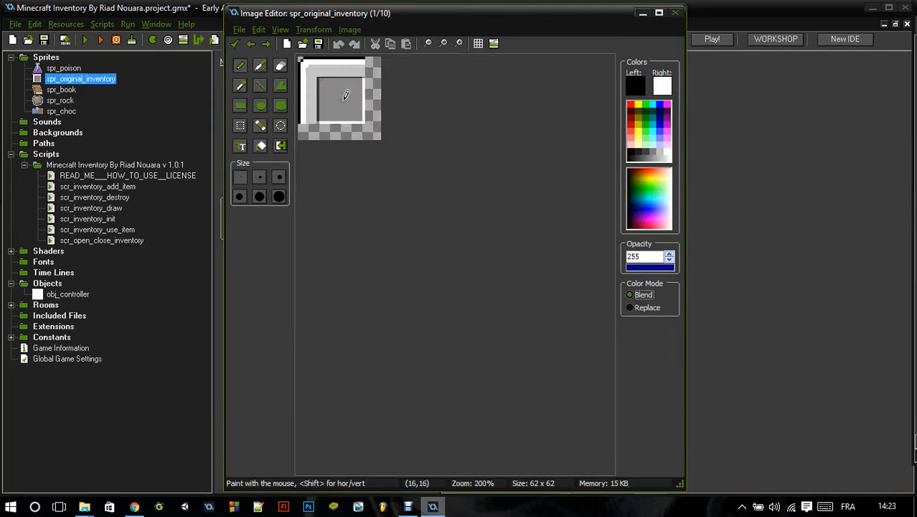
left_click(267, 43)
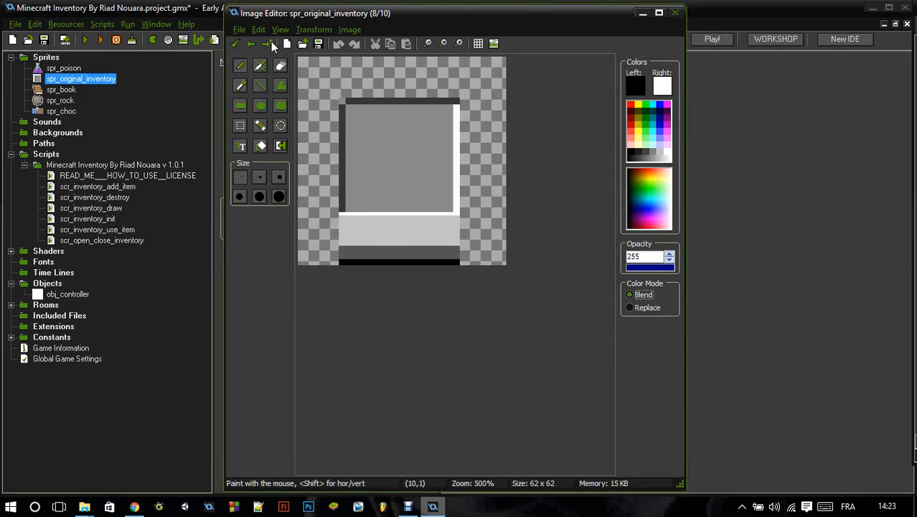
left_click(267, 43)
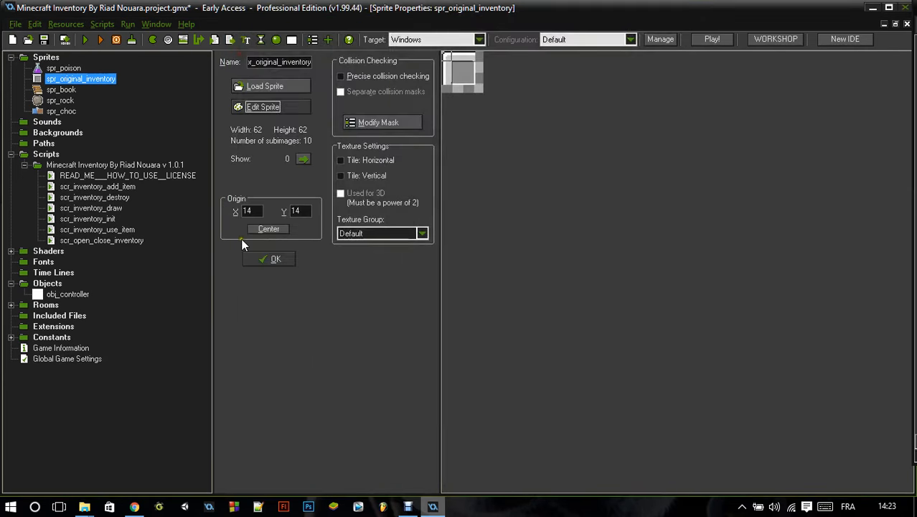
Review the Draw call's trailing colour arguments and highlight its last true flag.
double_click(68, 293)
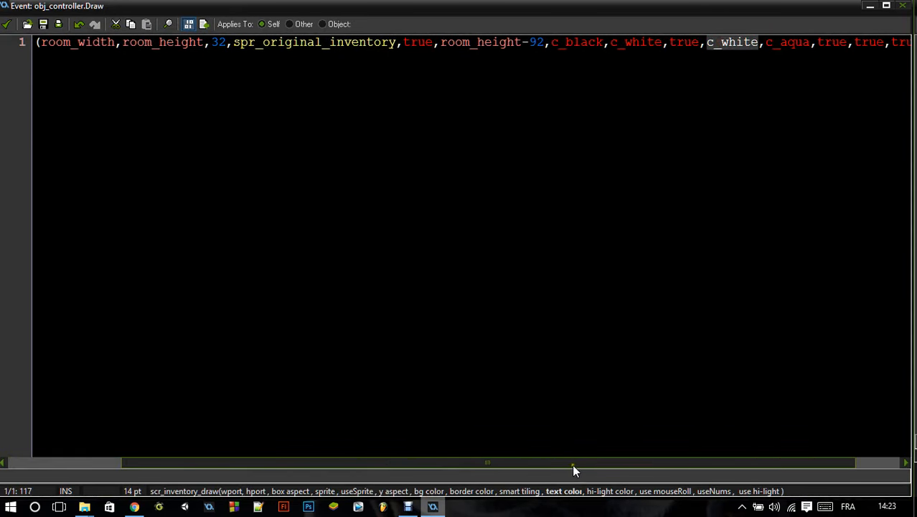
scroll("right", 3)
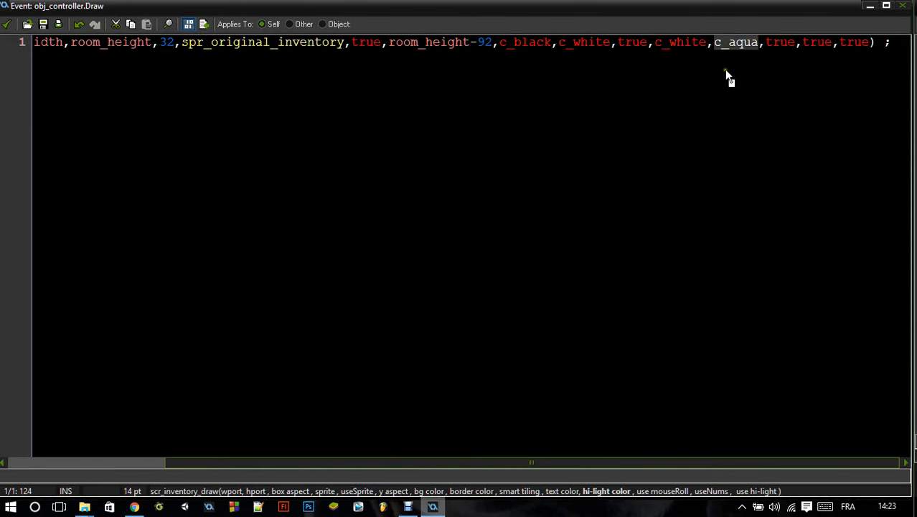
mouse_move(710, 212)
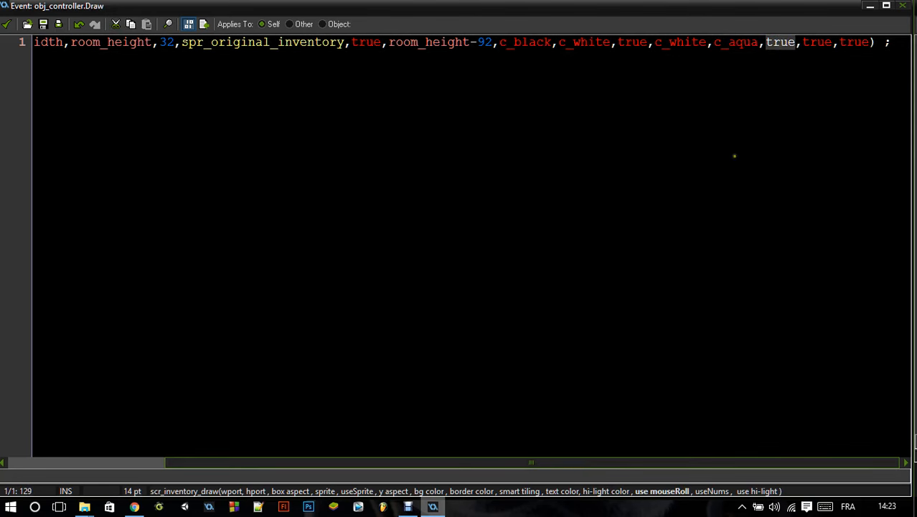
mouse_move(781, 85)
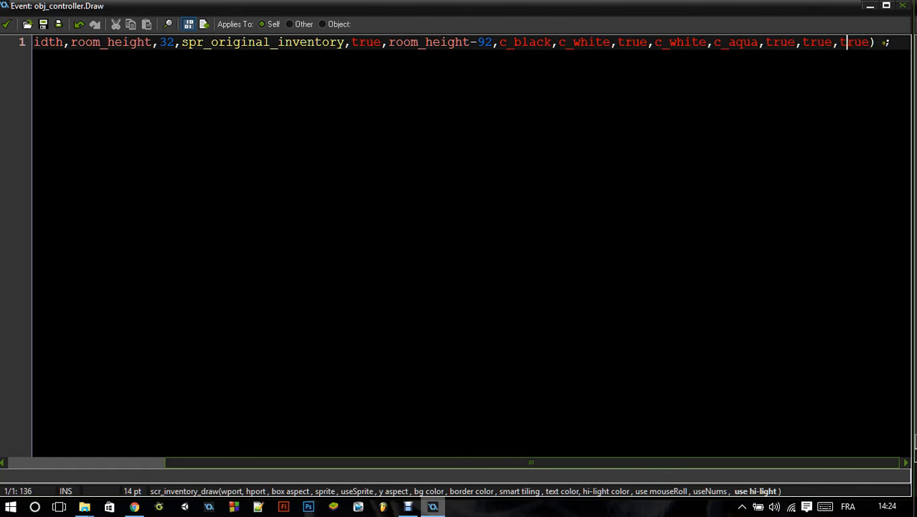
double_click(856, 42)
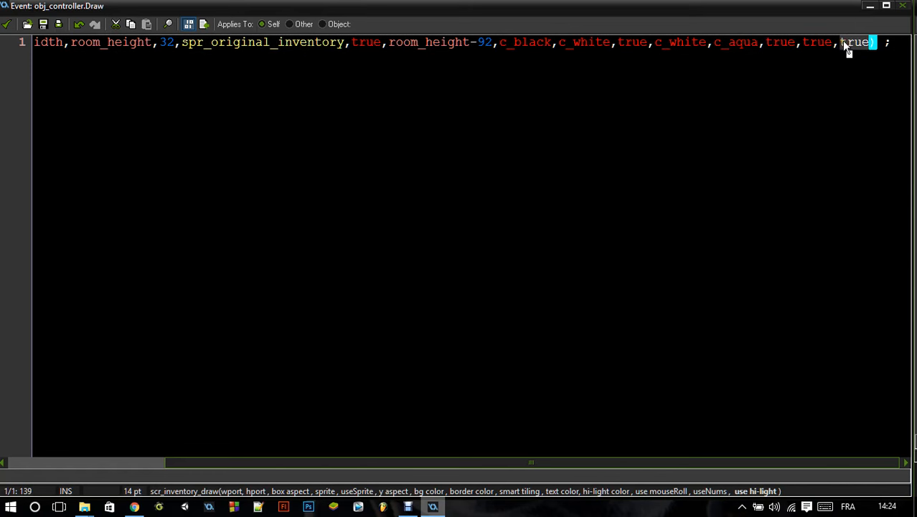
mouse_move(859, 46)
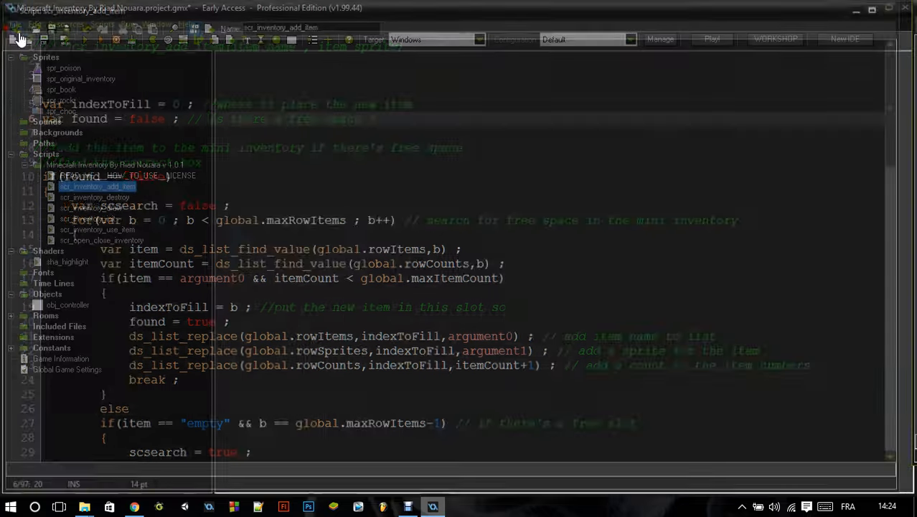
In scr_inventory_init, set max row items to 4 and items per row to 6.
left_click(98, 230)
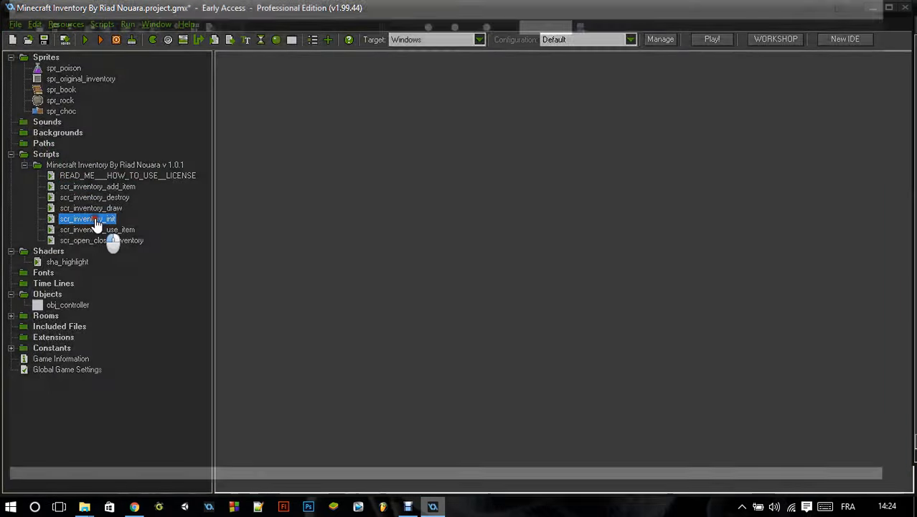
double_click(88, 218)
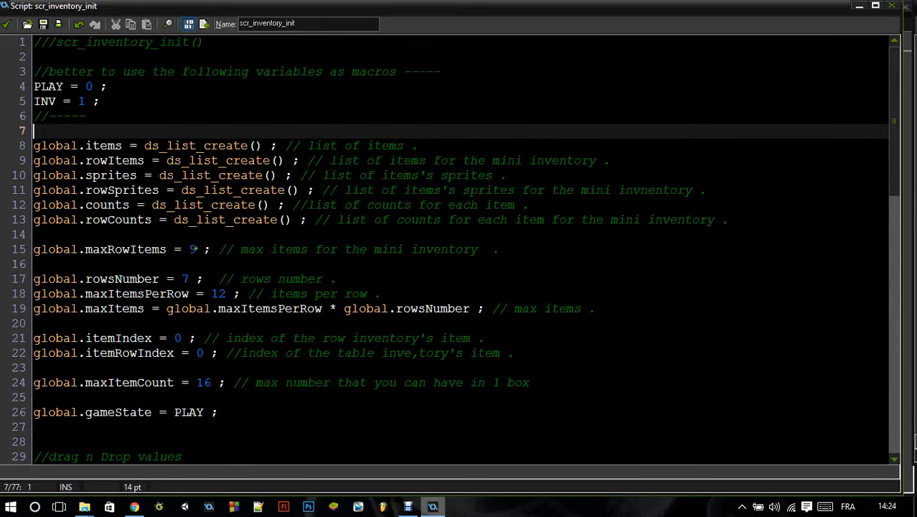
left_click(193, 250)
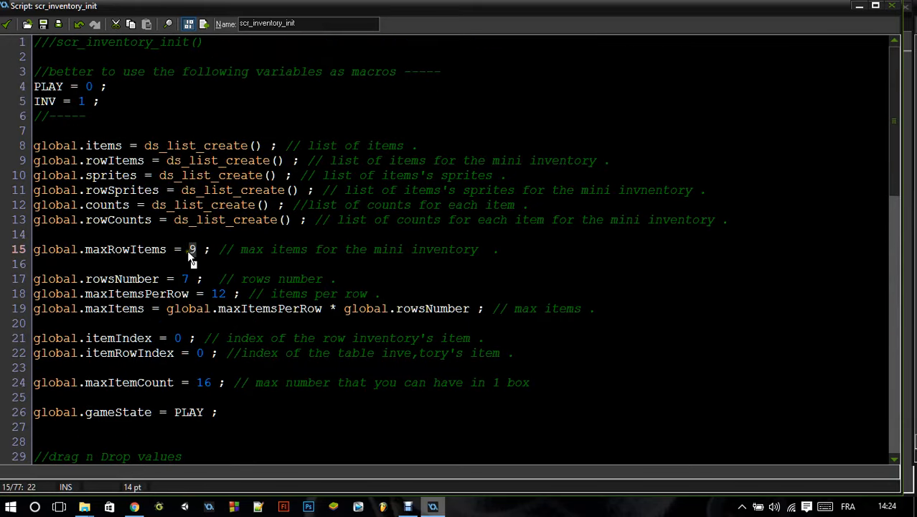
type("4")
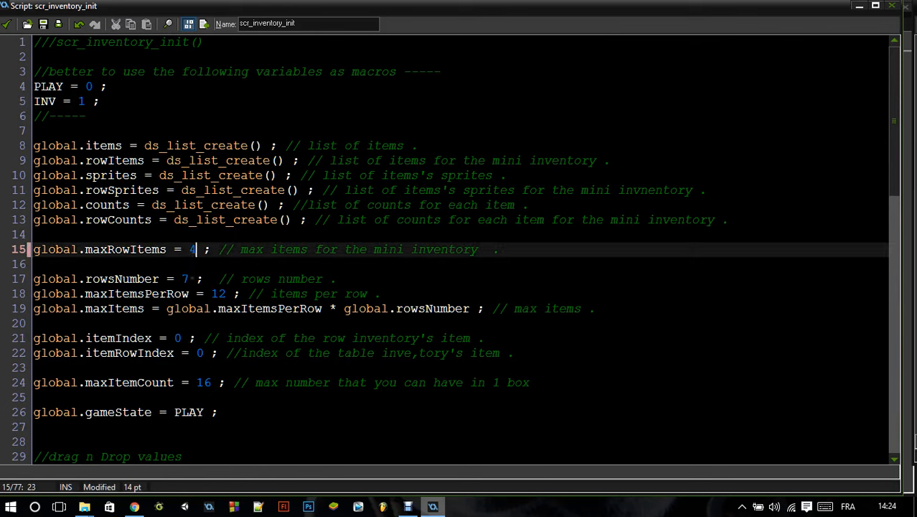
mouse_move(203, 292)
type("7")
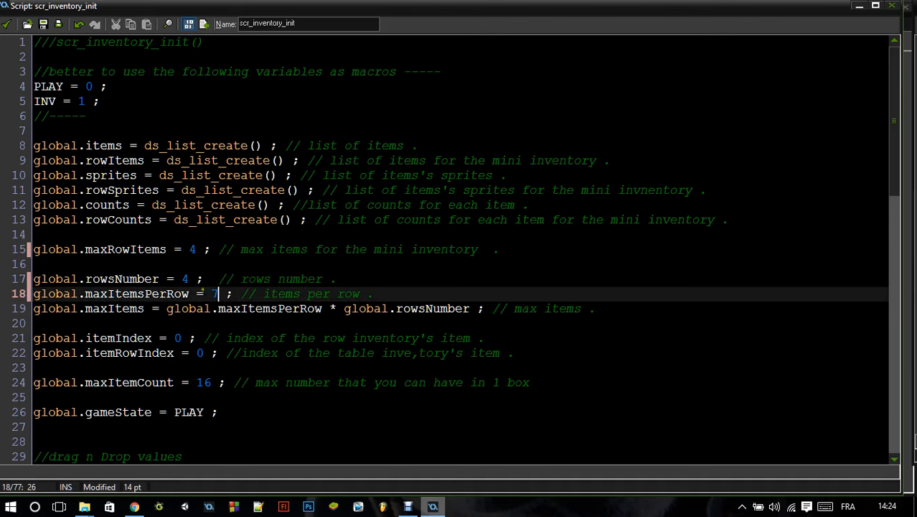
type("6")
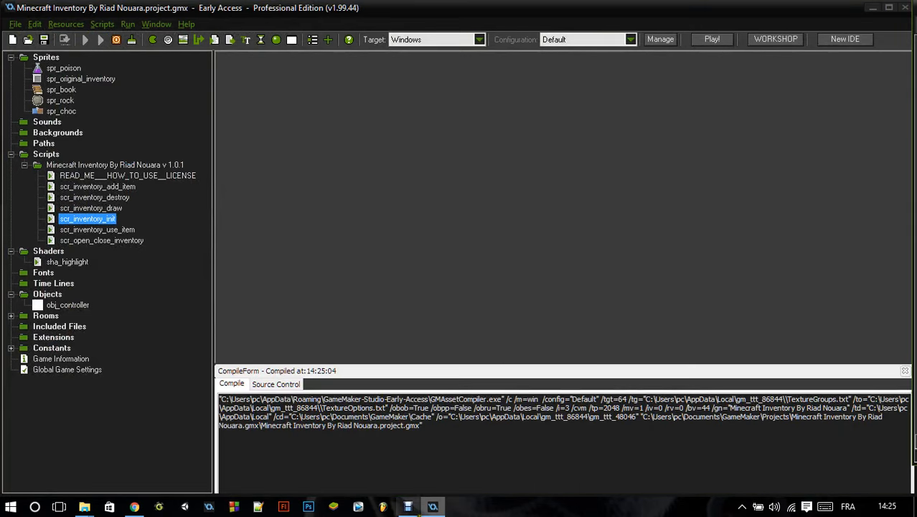
Check the init script's default items, then select the spr_choc sprite's full name.
double_click(88, 218)
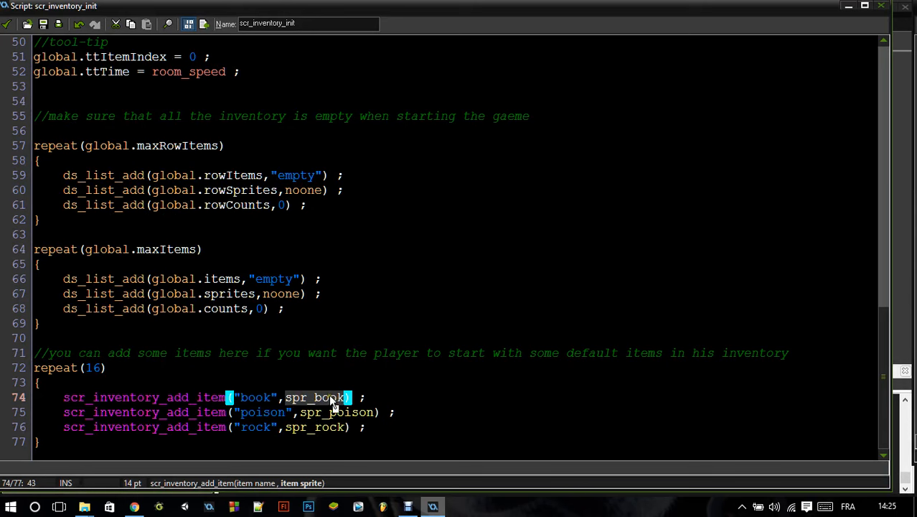
left_click(373, 428)
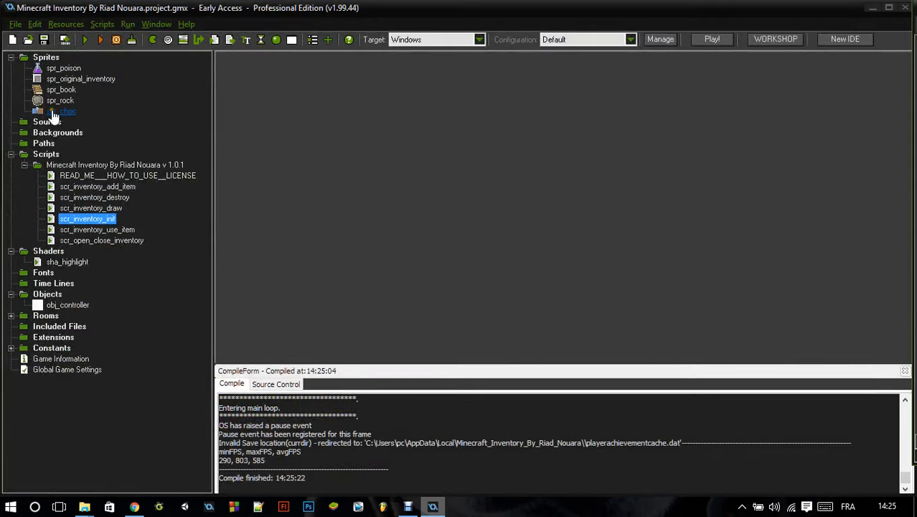
double_click(60, 110)
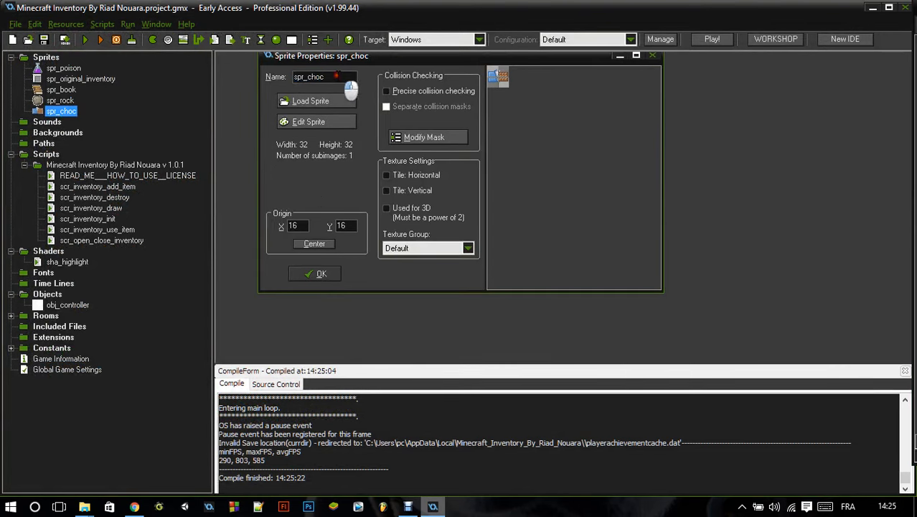
triple_click(321, 77)
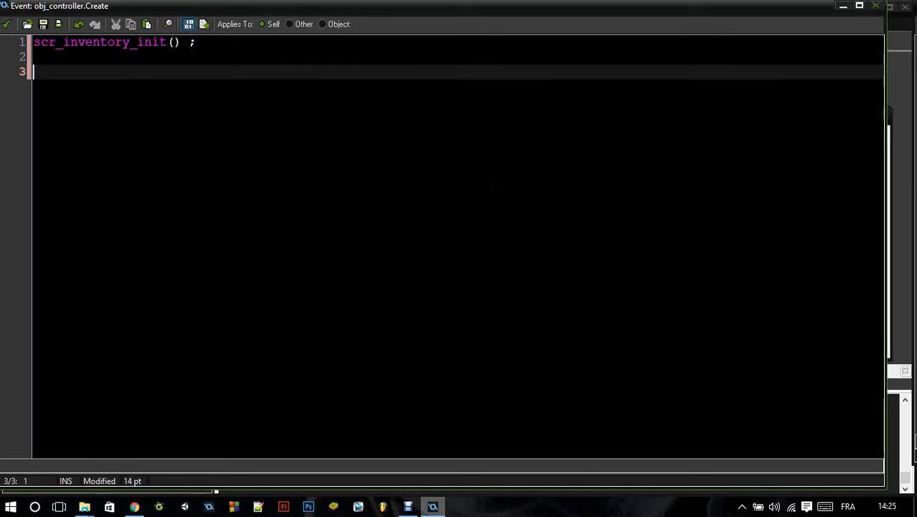
Add scr_inventory_add_item("choclate",spr_choc) to the controller's Create event code.
type("scr_")
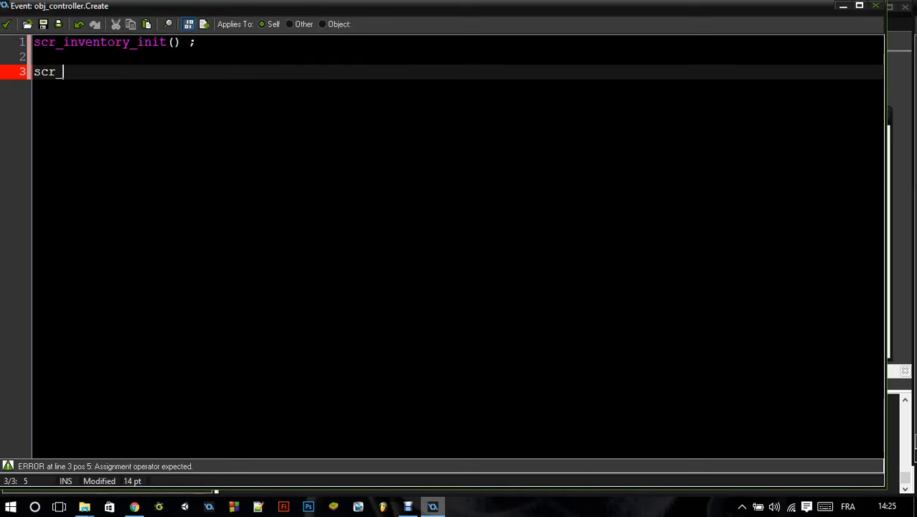
type("inventory_add")
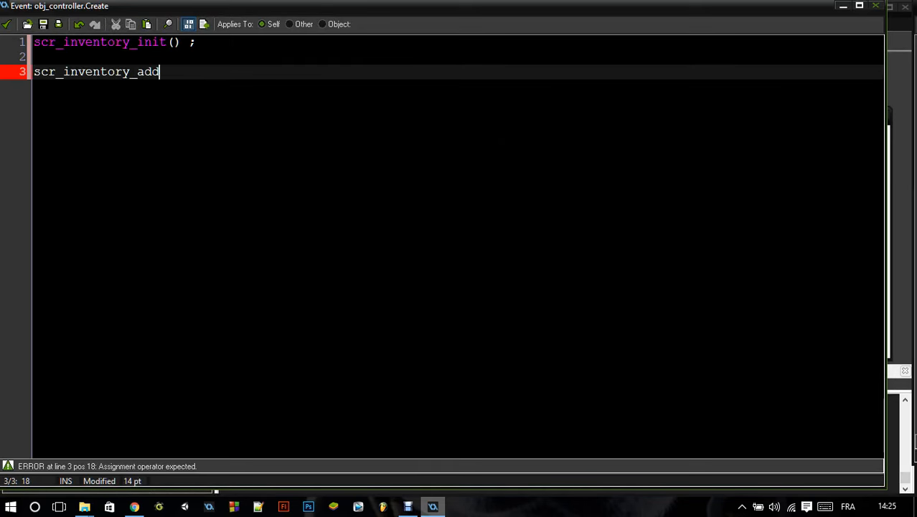
type("_")
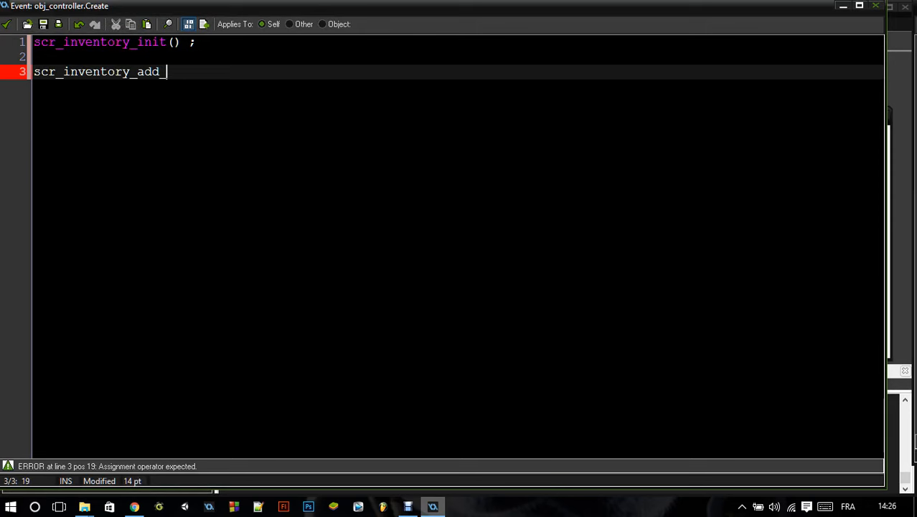
type("item()")
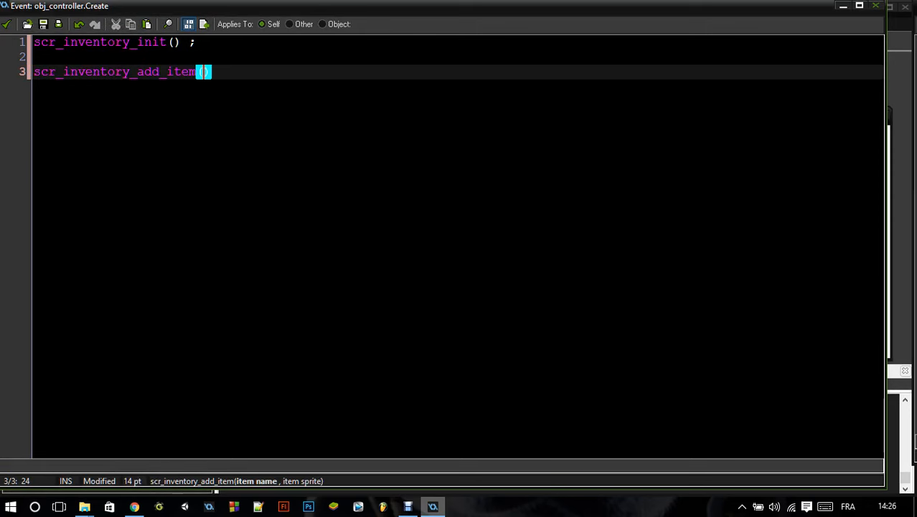
type("\"ho")
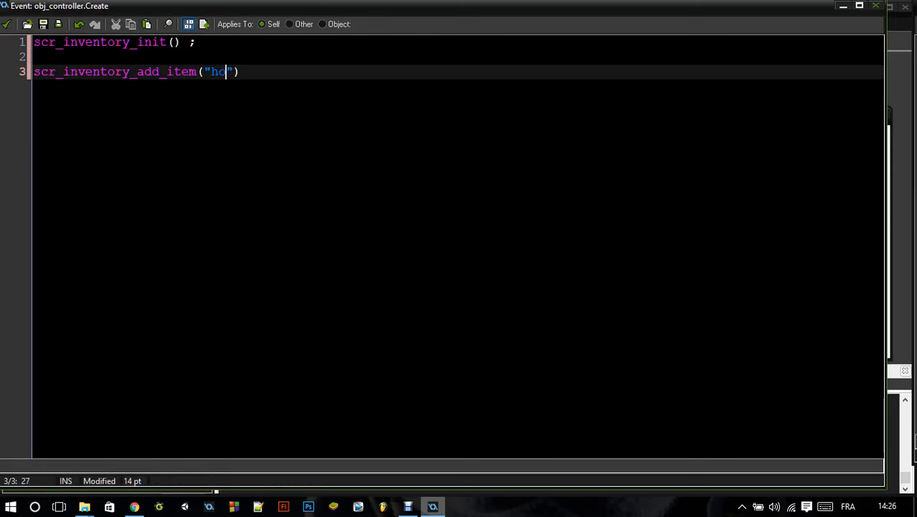
type("clate\",")
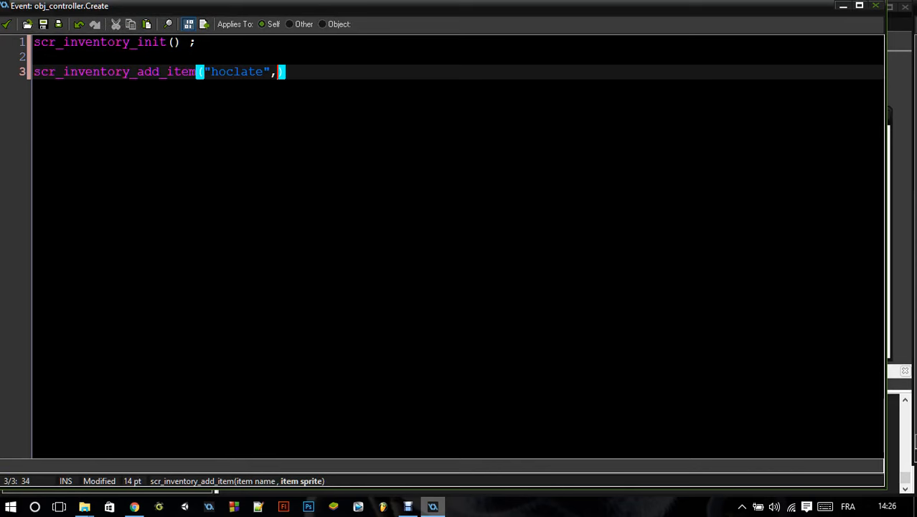
type("spr_choc")
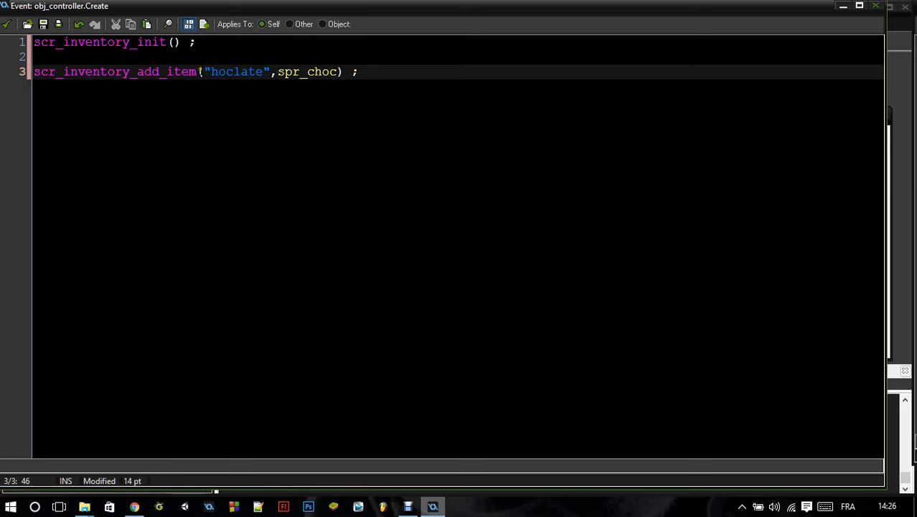
type("c")
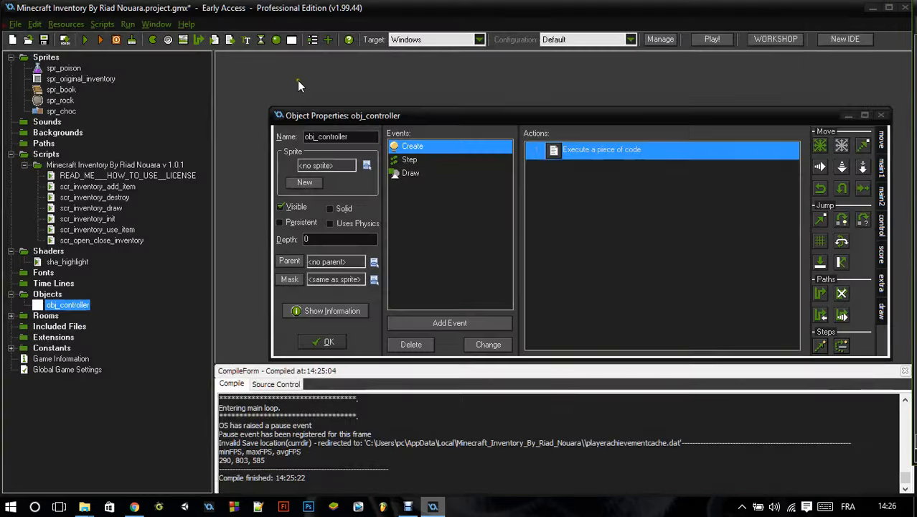
mouse_move(481, 169)
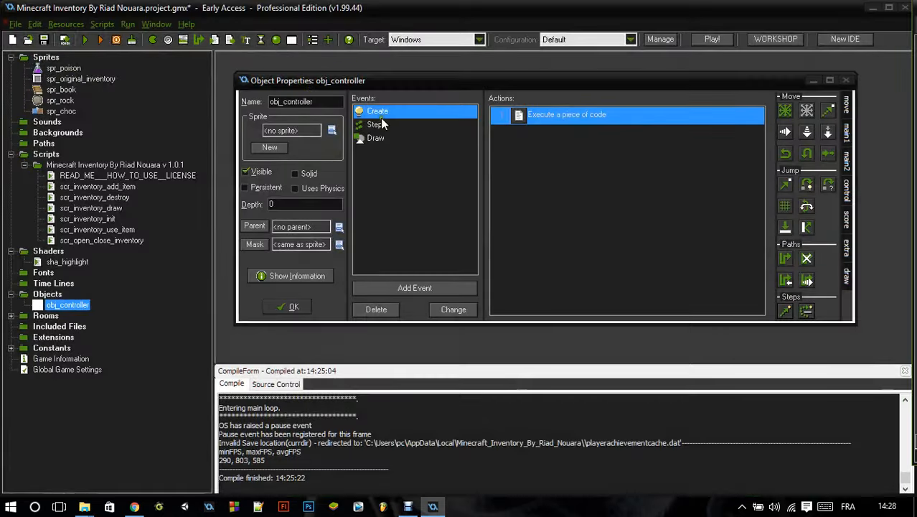
View the Step event's open/close and use-item calls, then close the code window.
double_click(567, 115)
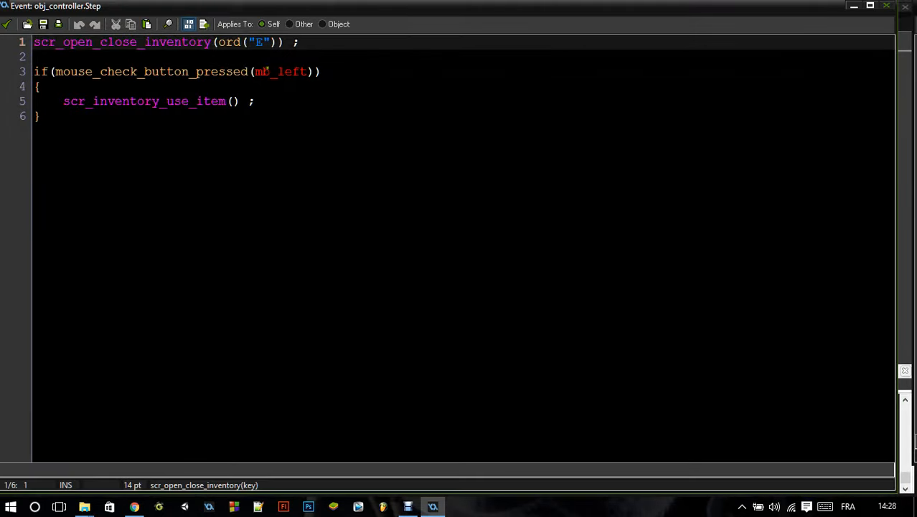
left_click(93, 101)
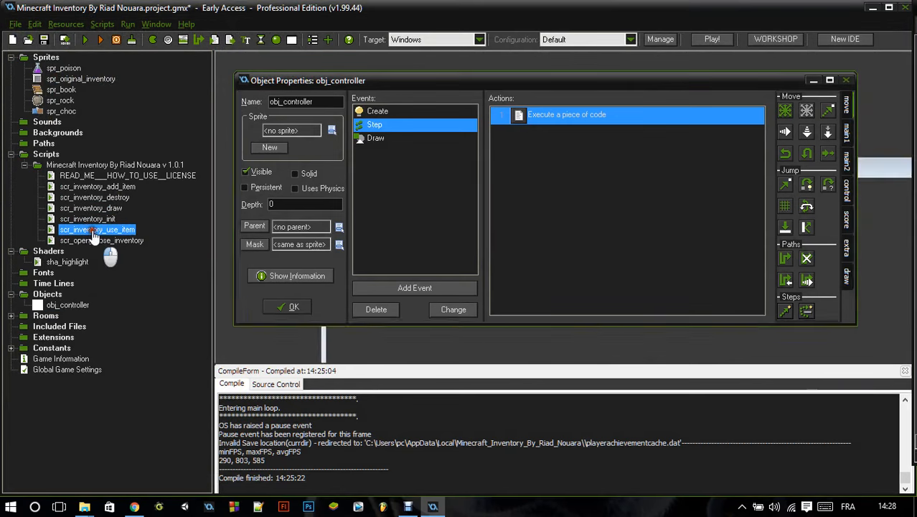
Start an if (item == "choclate"){ branch after the potion block in scr_inventory_use_item.
double_click(98, 230)
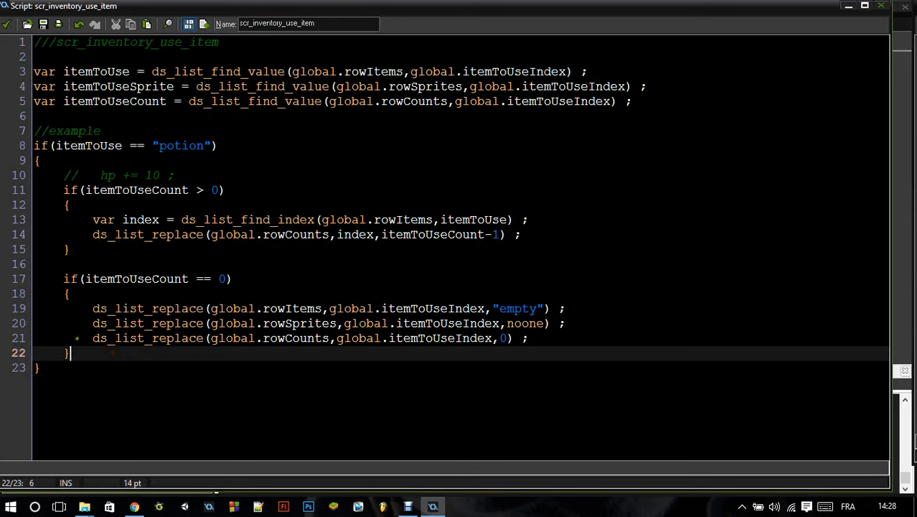
double_click(181, 146)
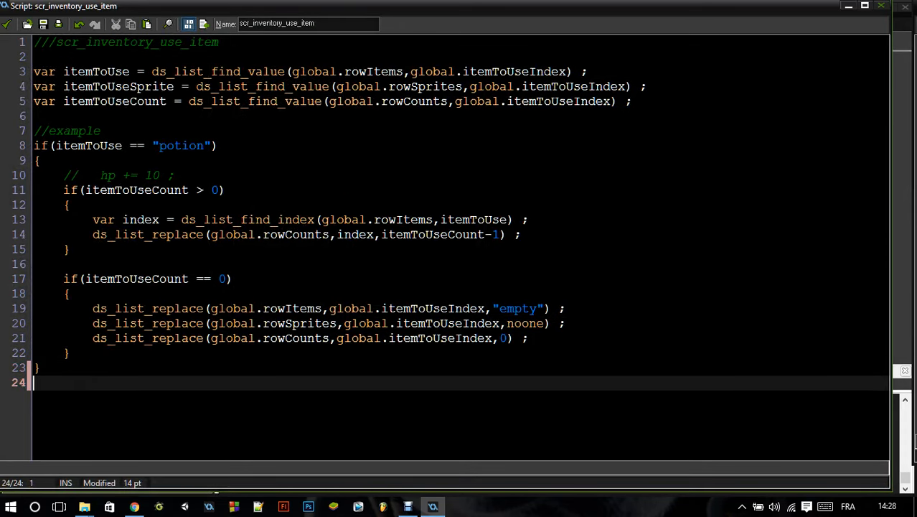
type("if ()")
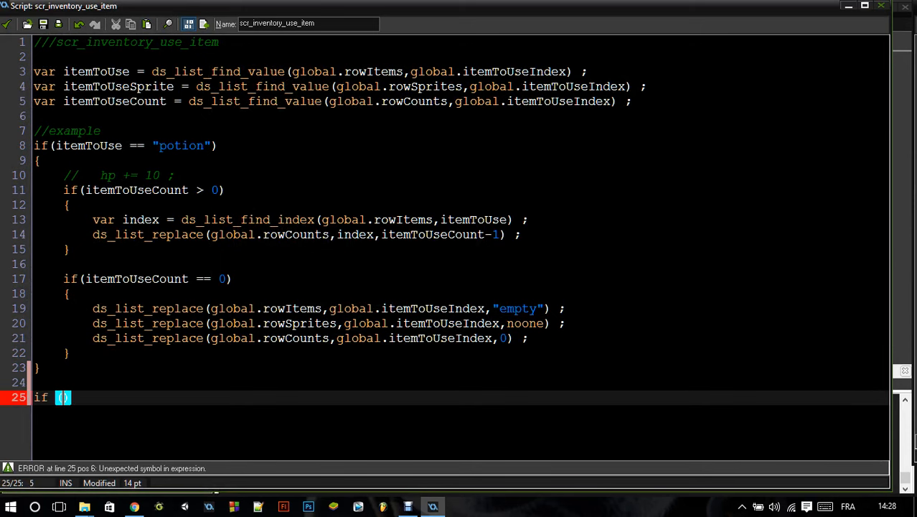
type("item == \"choclate")
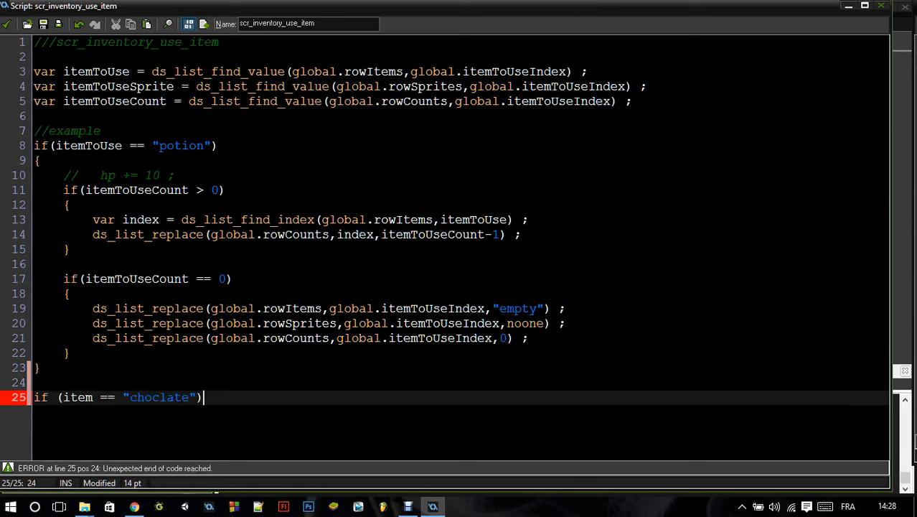
type("{")
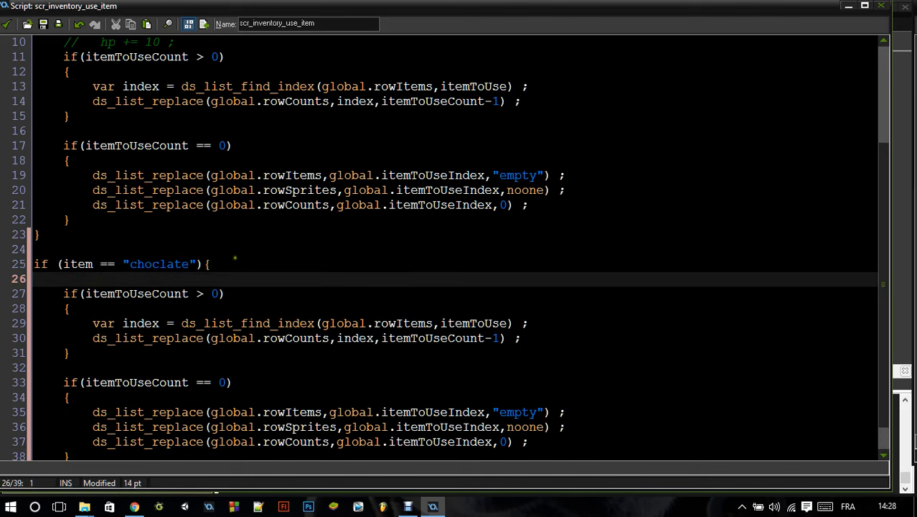
Paste the count-decrement and empty-slot code into the choclate branch.
scroll("down", 3)
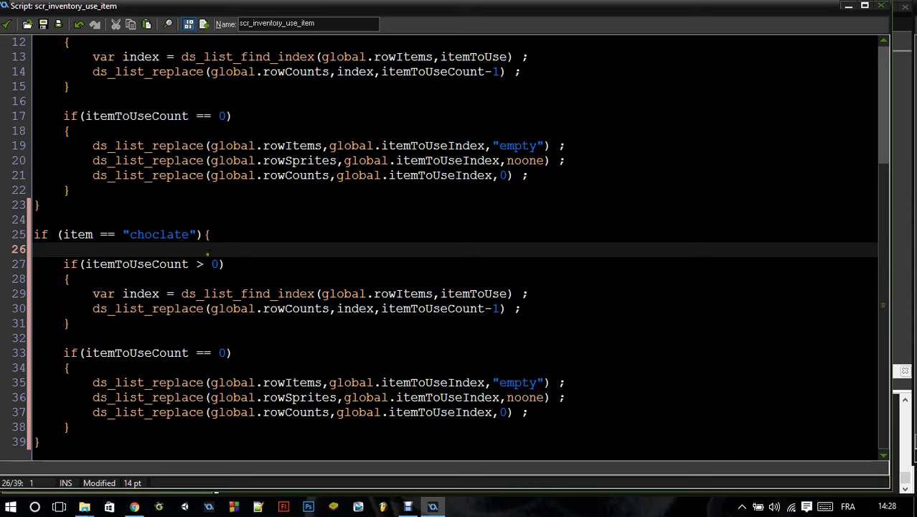
left_click(213, 264)
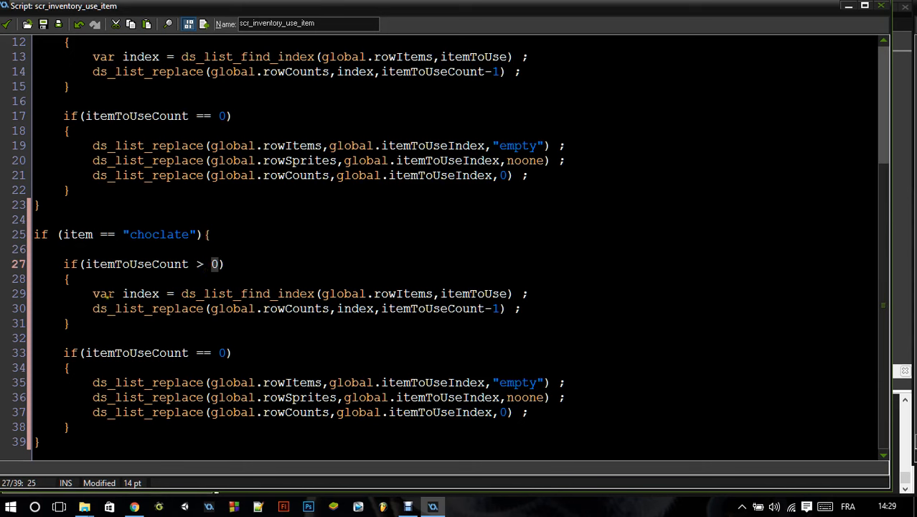
left_click(93, 293)
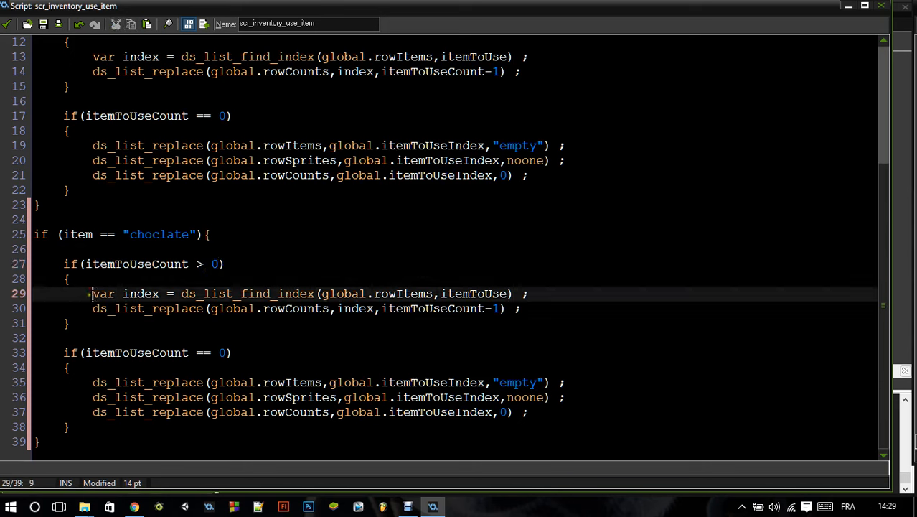
left_click(528, 307)
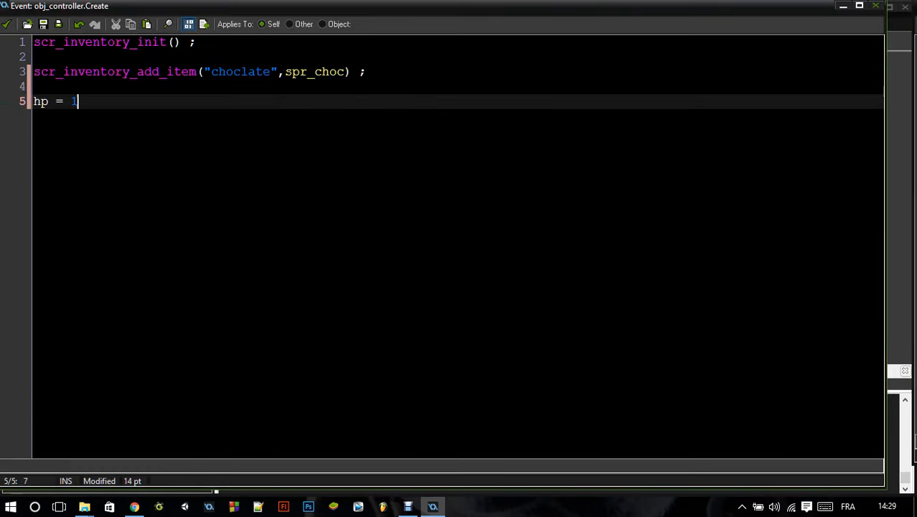
Finish the hp = 100; line in the controller's Create event.
type("00 ;")
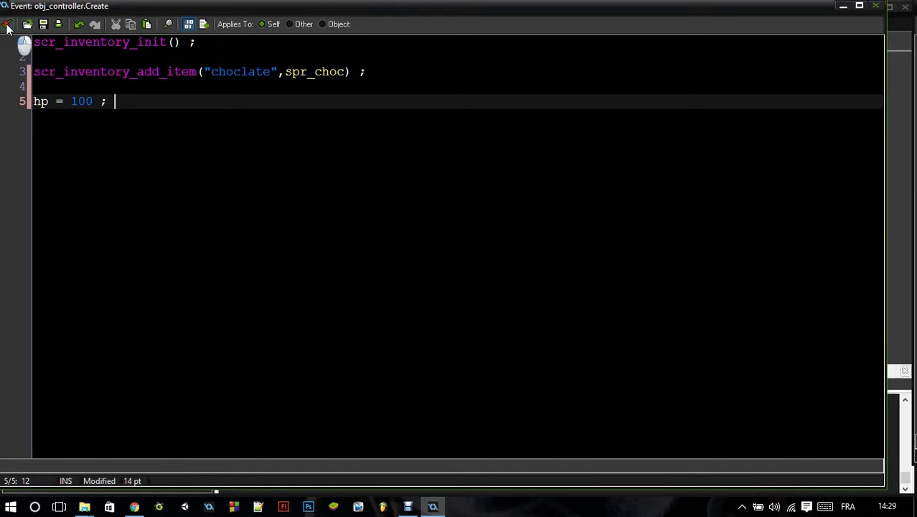
left_click(9, 23)
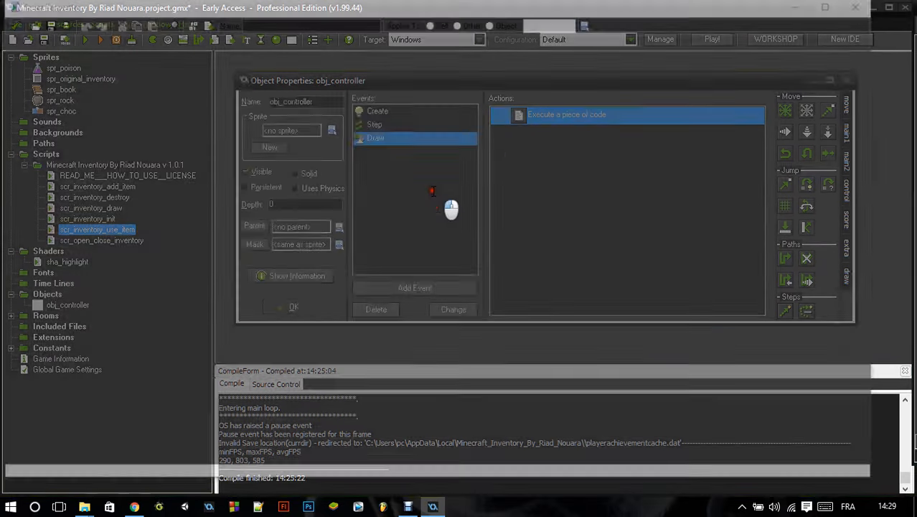
Add draw_text(0,0,string(hp)); to obj_controller's Draw event, fixing the string typo.
double_click(567, 115)
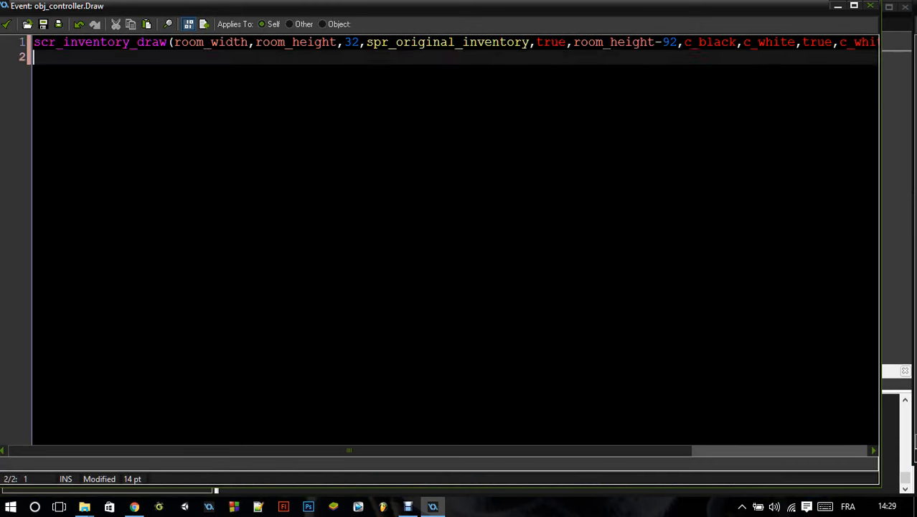
type("draw")
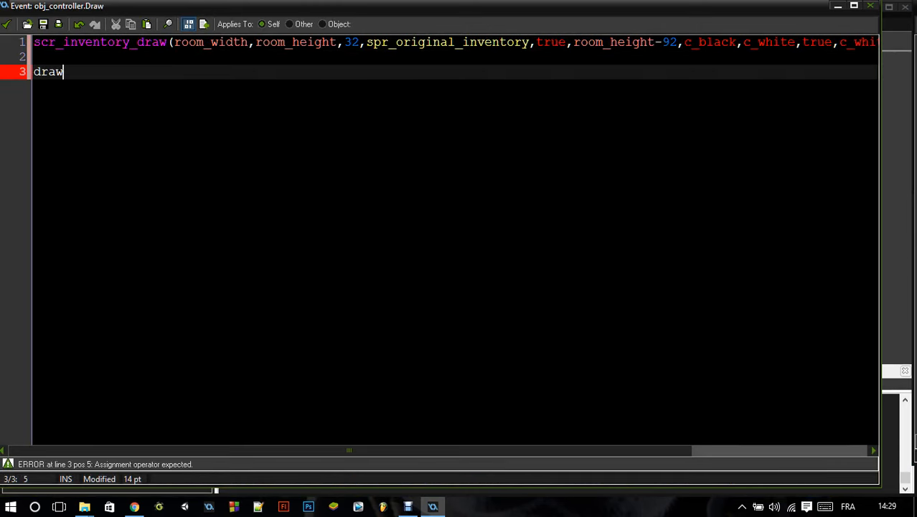
type("_tet()")
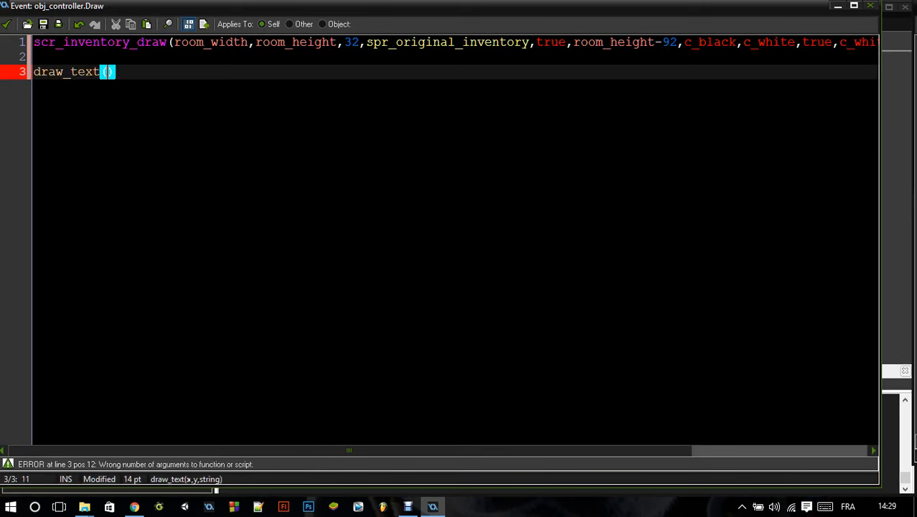
type("0,0,")
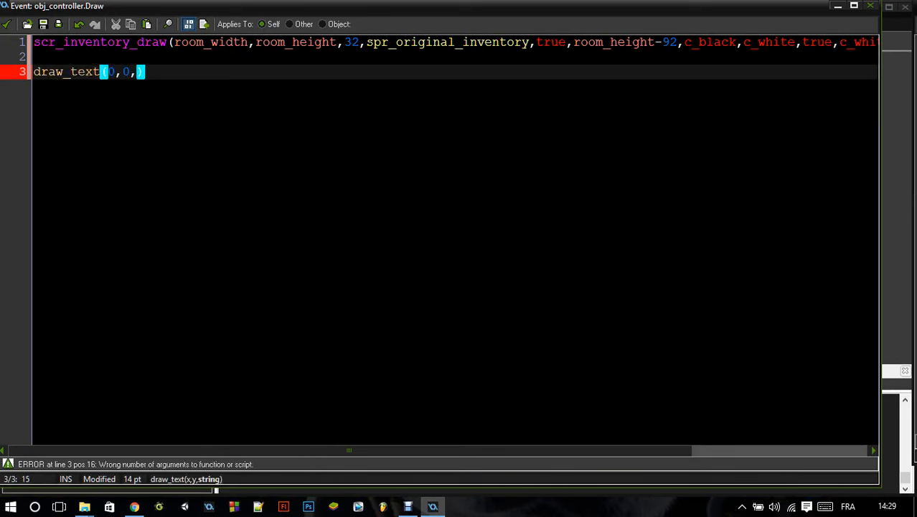
type("sring()")
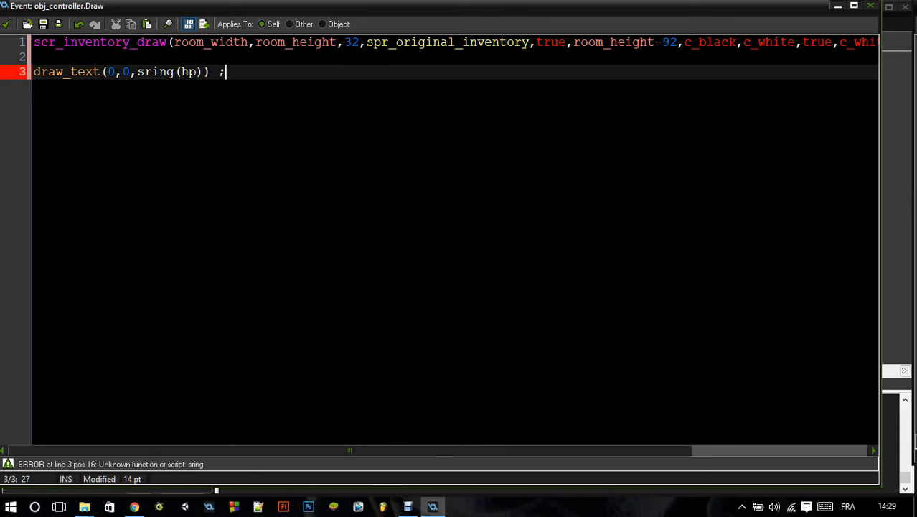
left_click(138, 72)
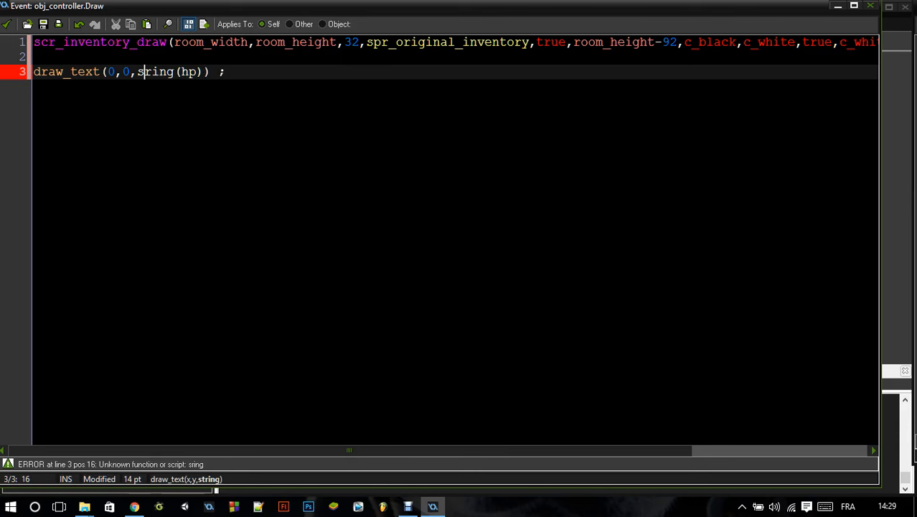
type("t")
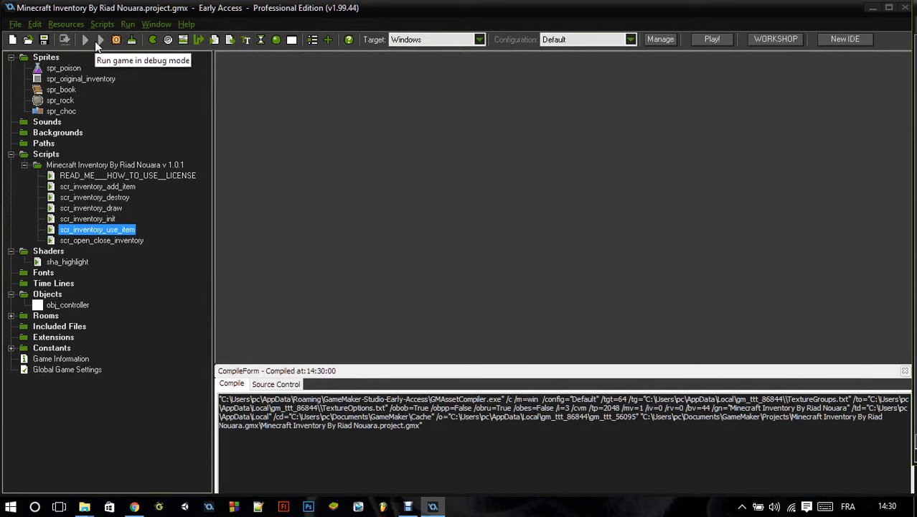
mouse_move(92, 246)
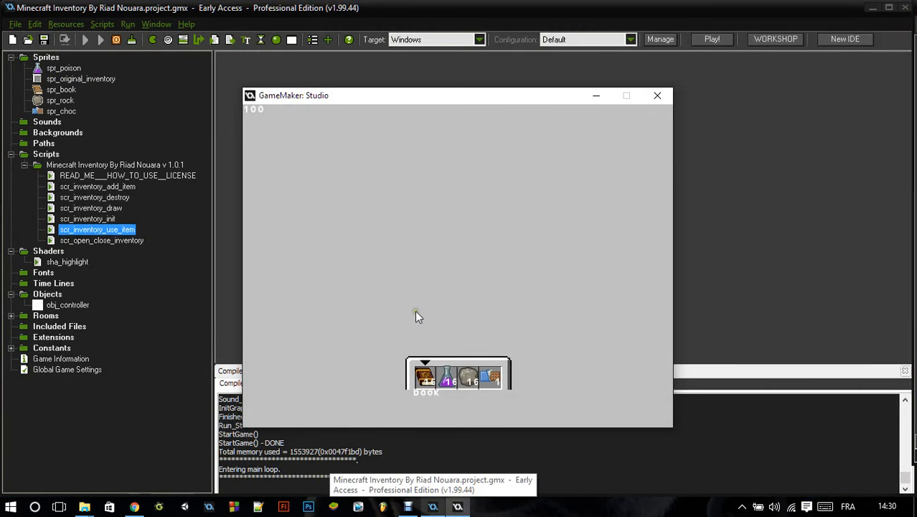
mouse_move(503, 341)
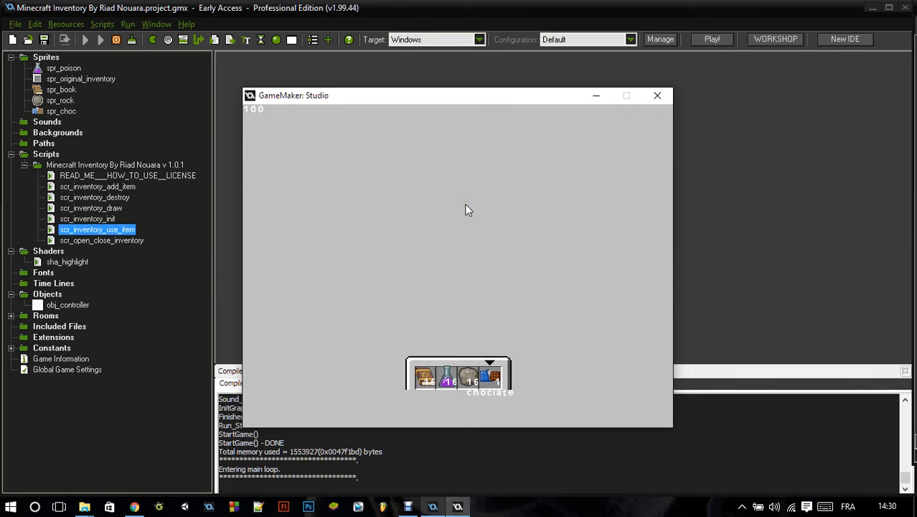
mouse_move(482, 188)
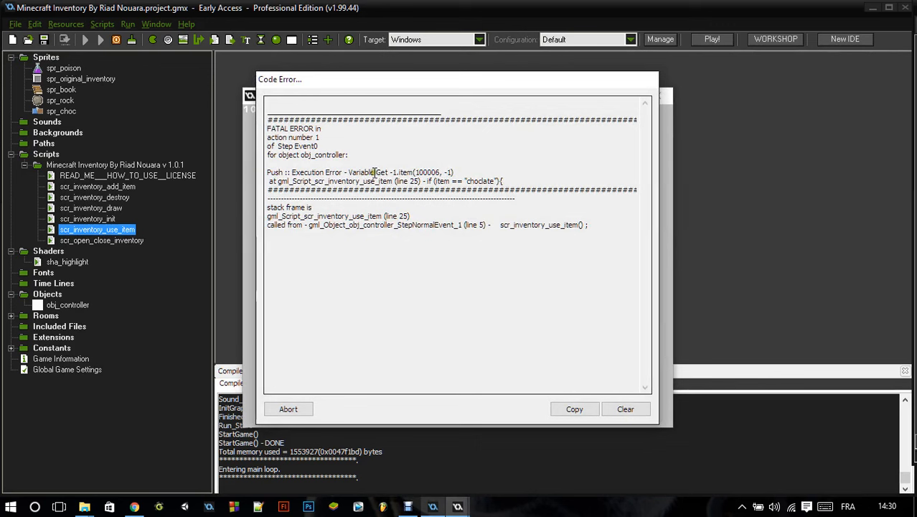
Run the game, use the chocolate and select the failing script name in the error report.
double_click(402, 172)
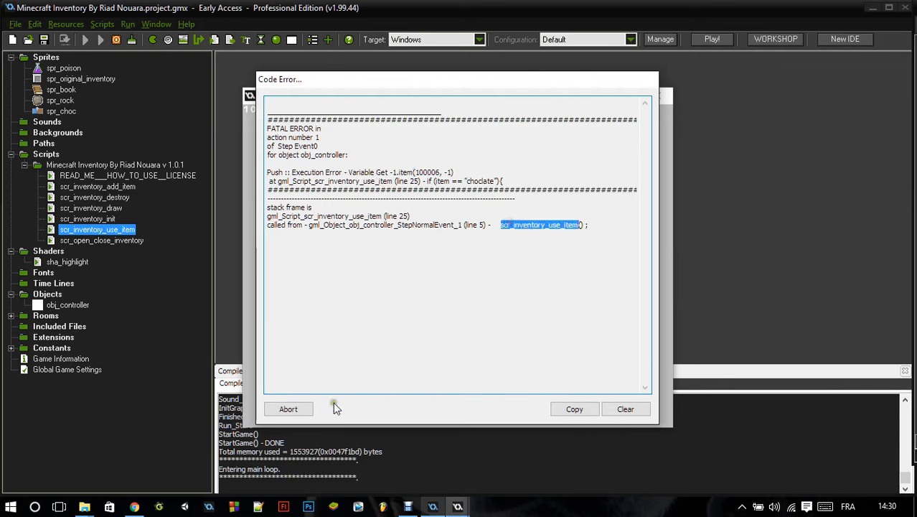
mouse_move(287, 408)
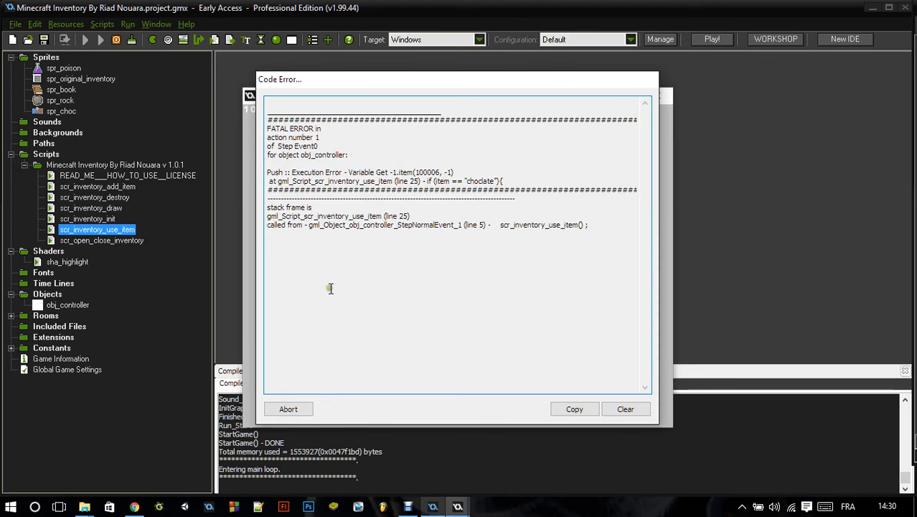
Abort the error, rerun so using chocolate raises HP to 110, then stop the game.
left_click(287, 408)
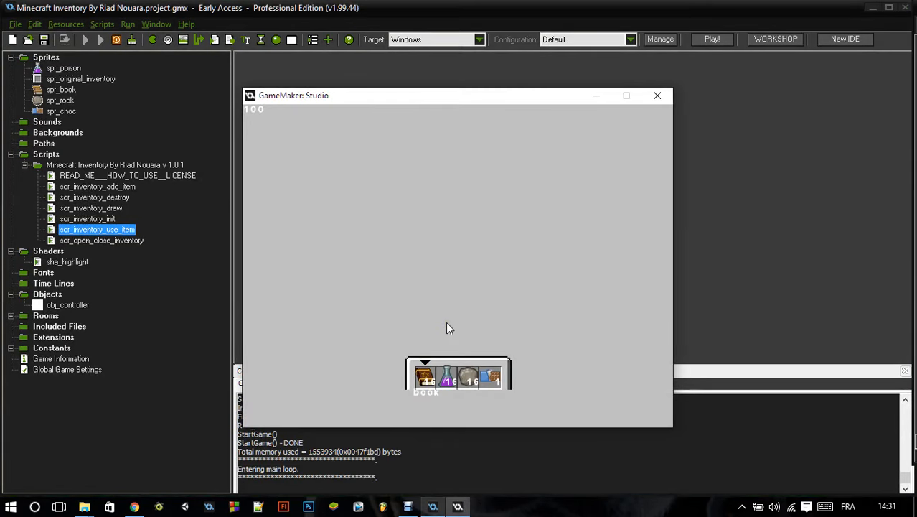
mouse_move(483, 339)
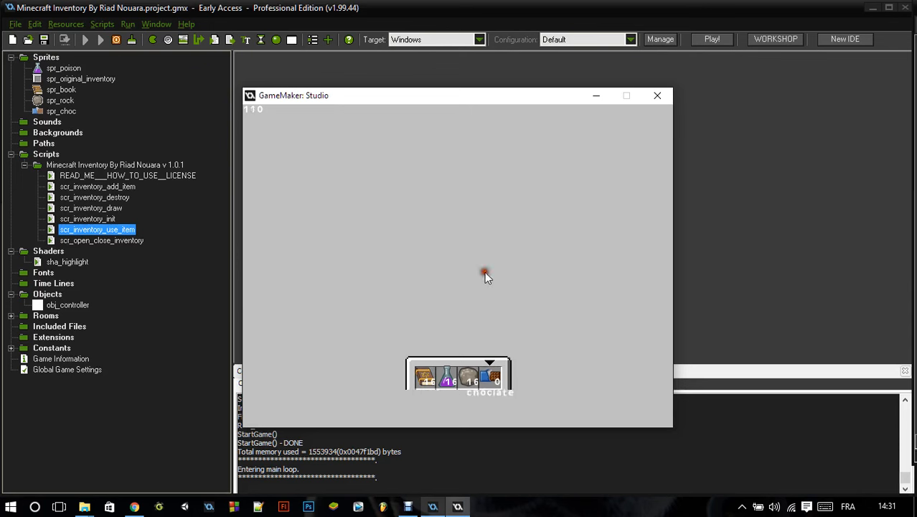
left_click(485, 275)
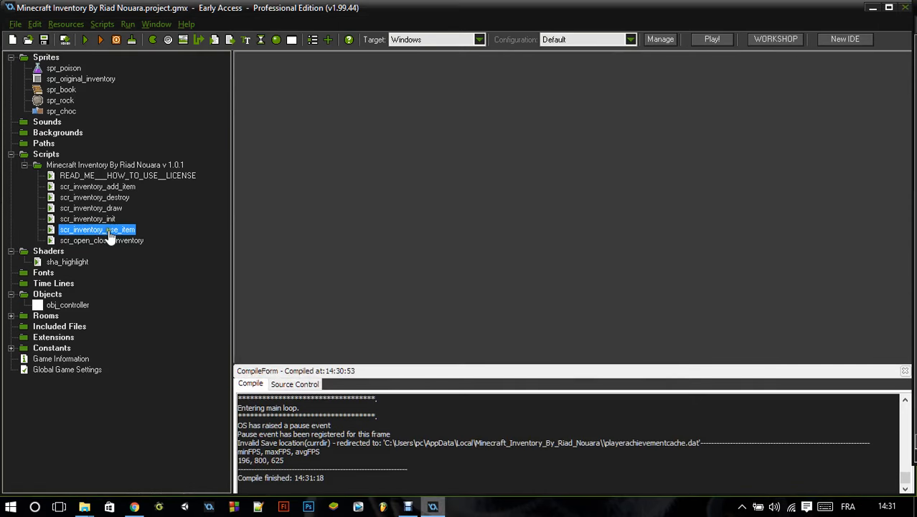
Move the itemToUseCount == 0 checks inside the count > 0 blocks for potion and chocolate.
double_click(97, 230)
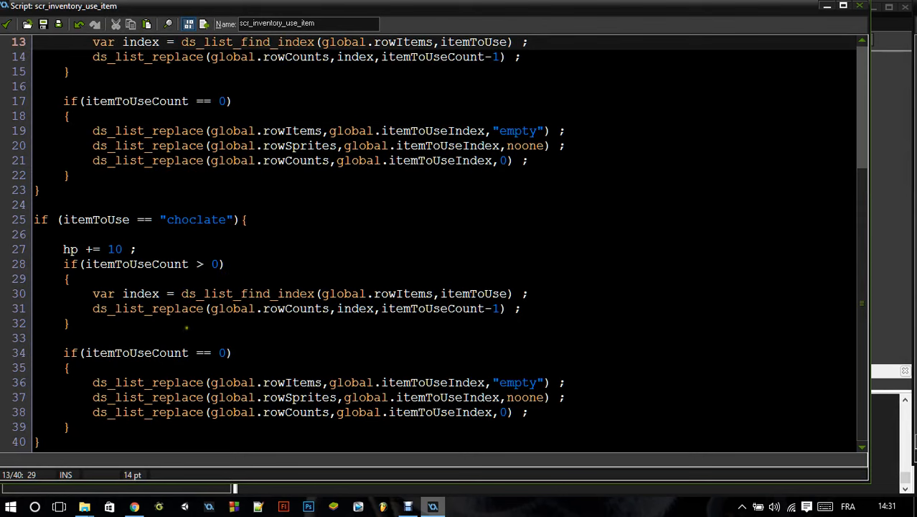
mouse_move(121, 350)
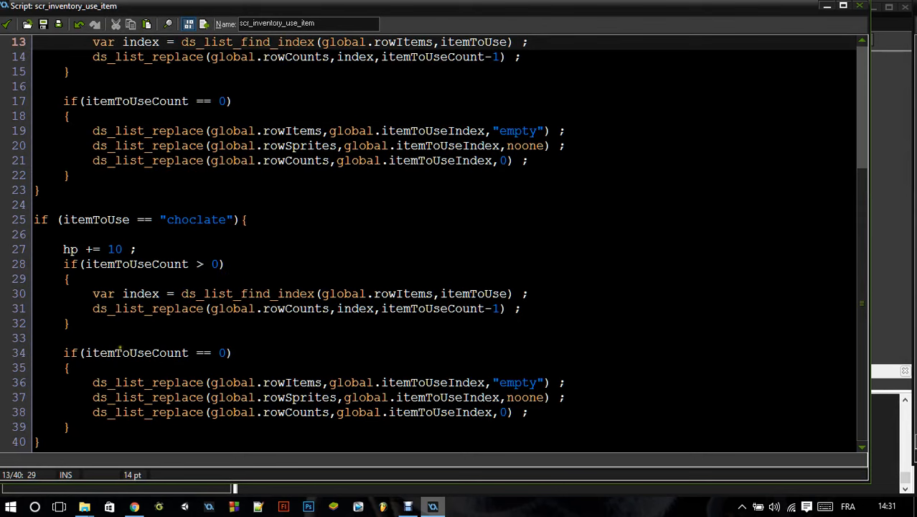
scroll("up", 3)
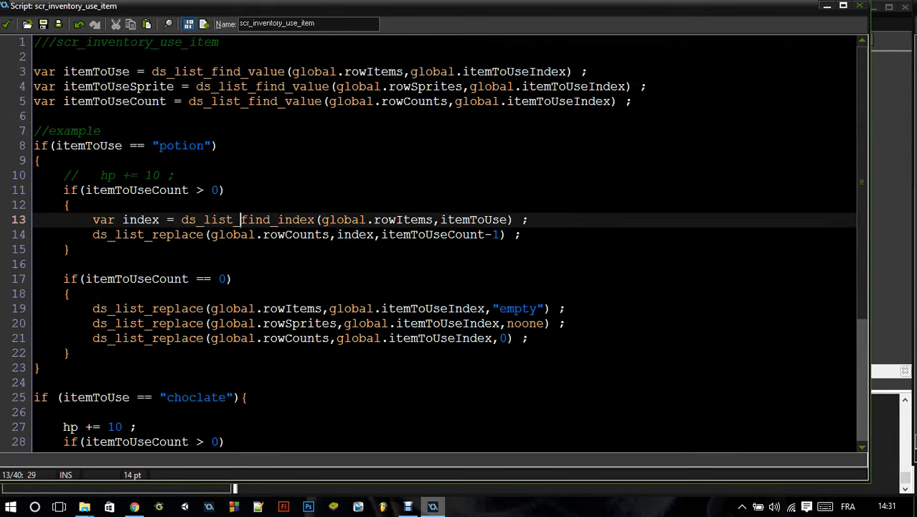
scroll("down", 3)
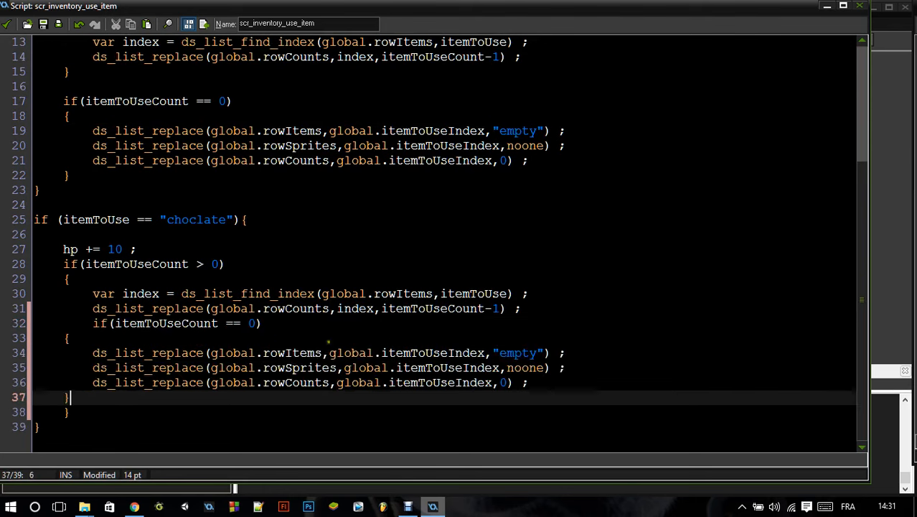
left_click(98, 337)
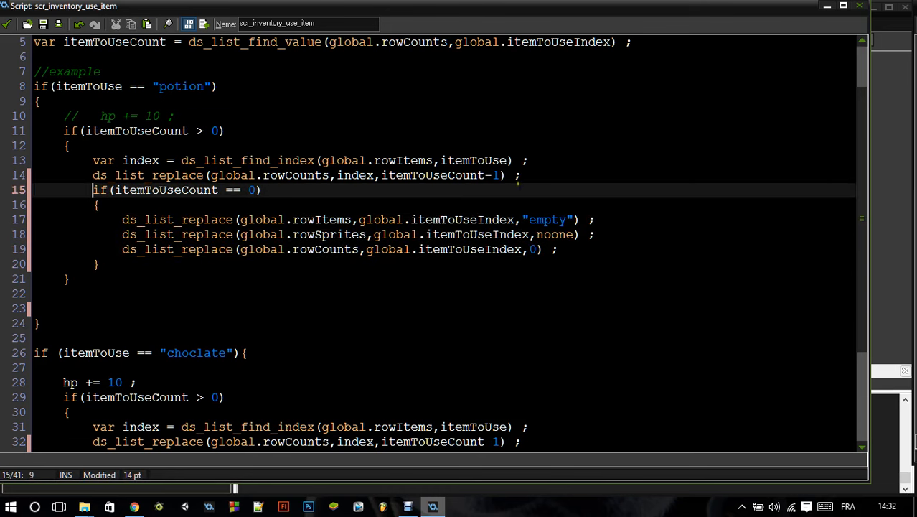
key("Return")
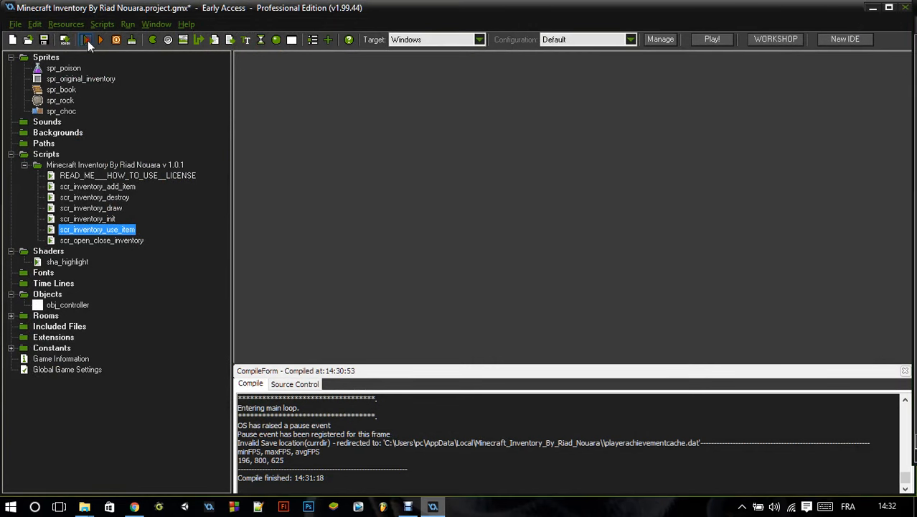
Run the game again so the window shows HP 100 above the hotbar.
left_click(86, 40)
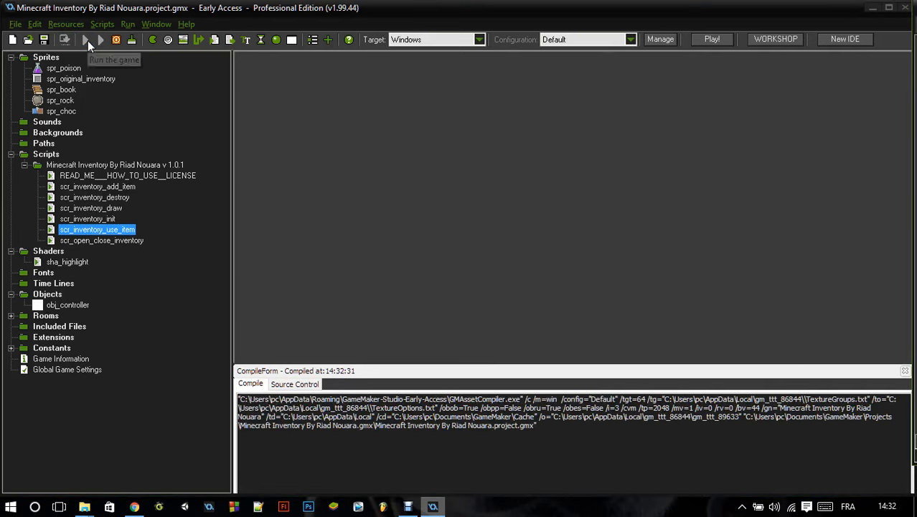
mouse_move(87, 40)
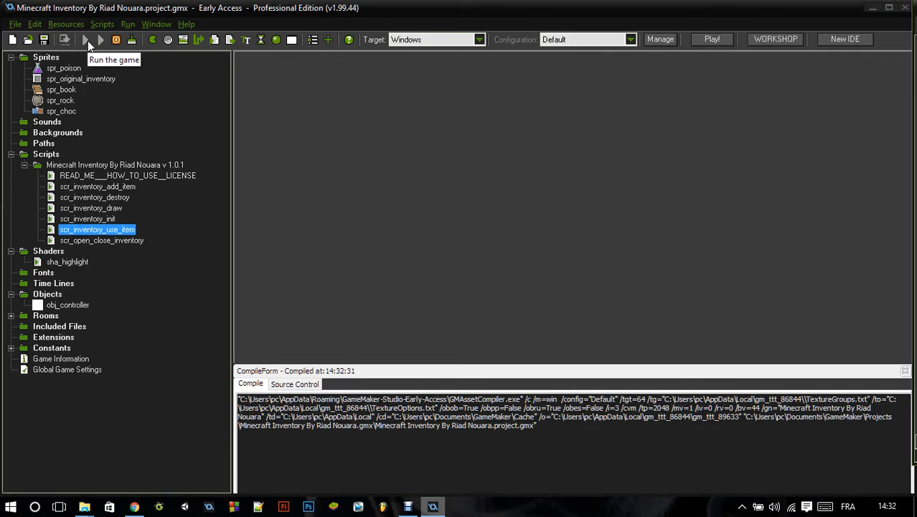
left_click(86, 40)
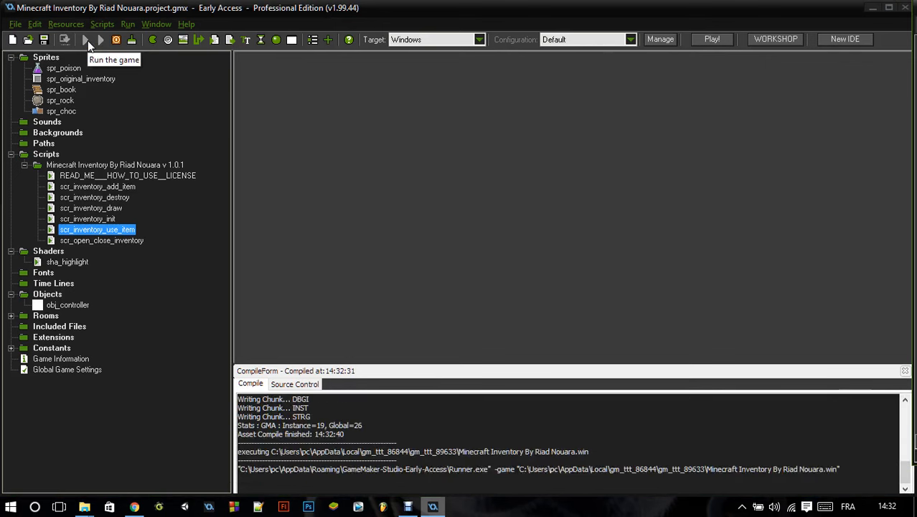
left_click(100, 40)
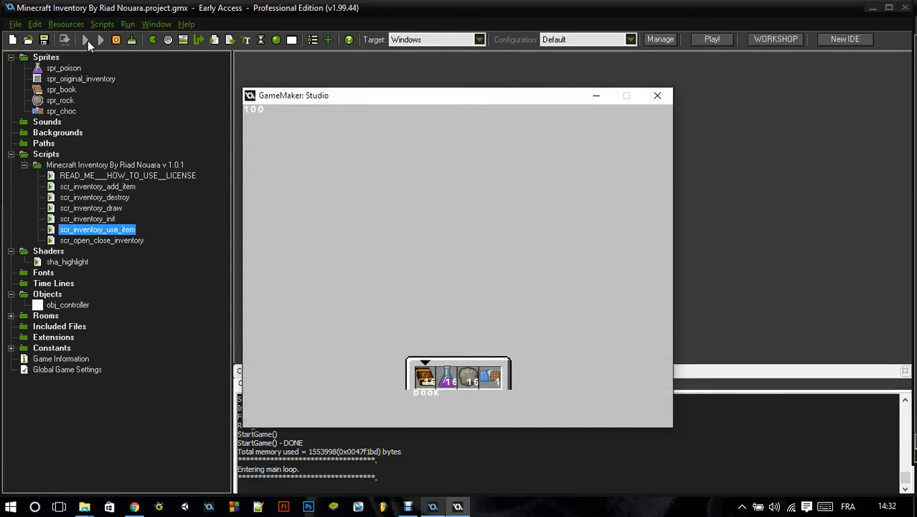